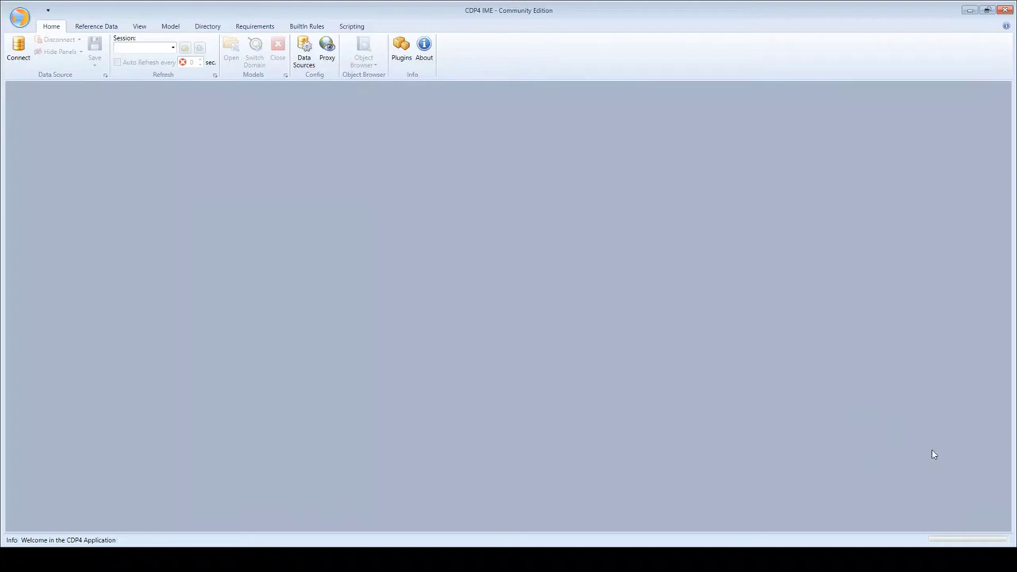
{"action": "mouse_move", "coordinate": [196, 308]}
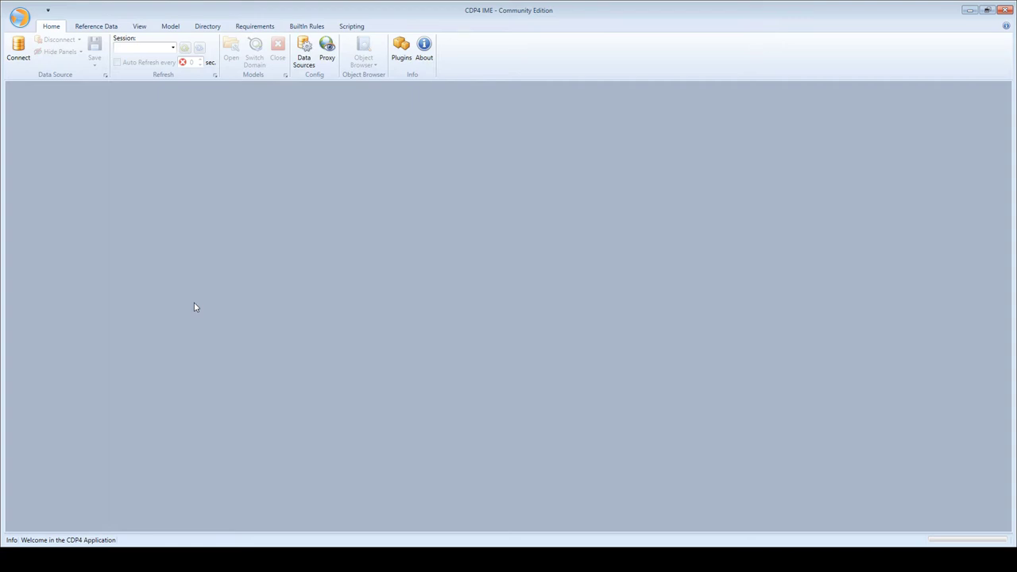
{"action": "mouse_move", "coordinate": [191, 294]}
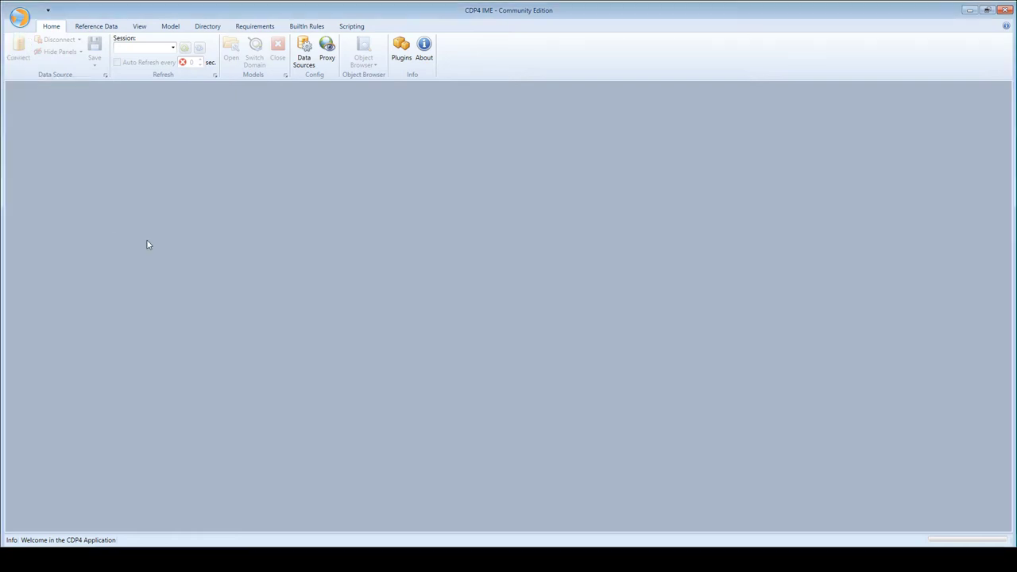
{"action": "left_click", "coordinate": [303, 51]}
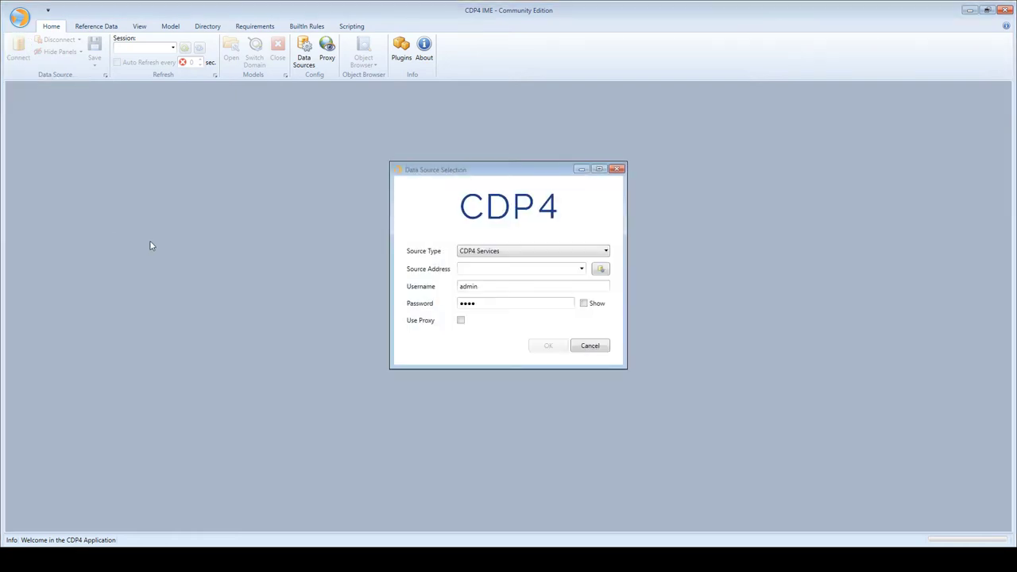
{"action": "left_click", "coordinate": [521, 268]}
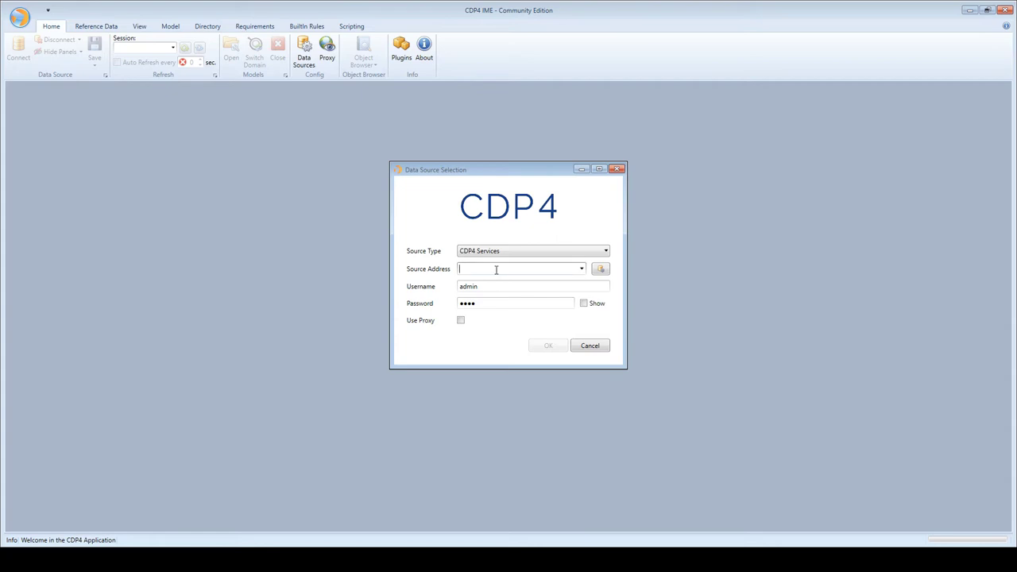
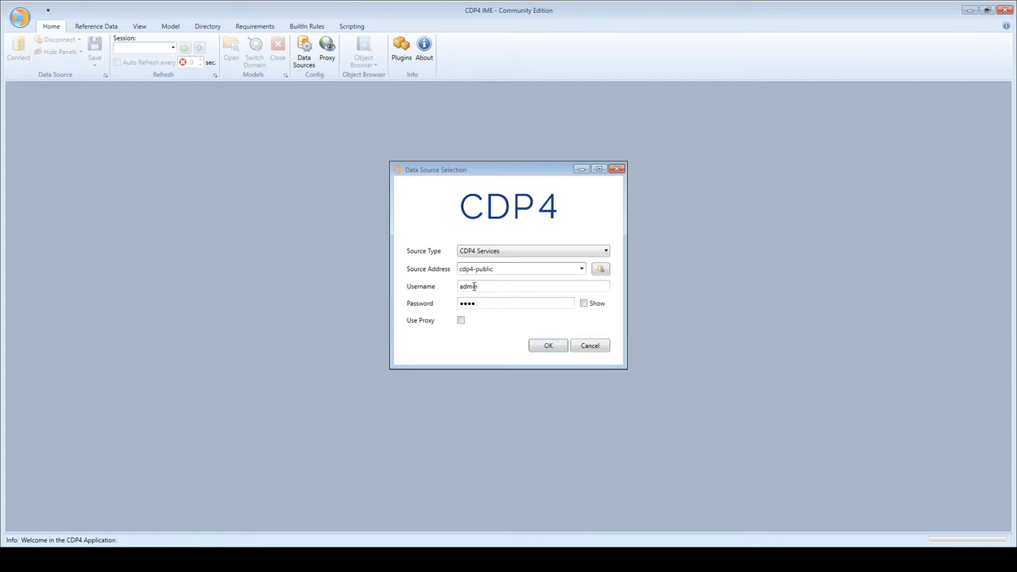
{"action": "left_click", "coordinate": [585, 303]}
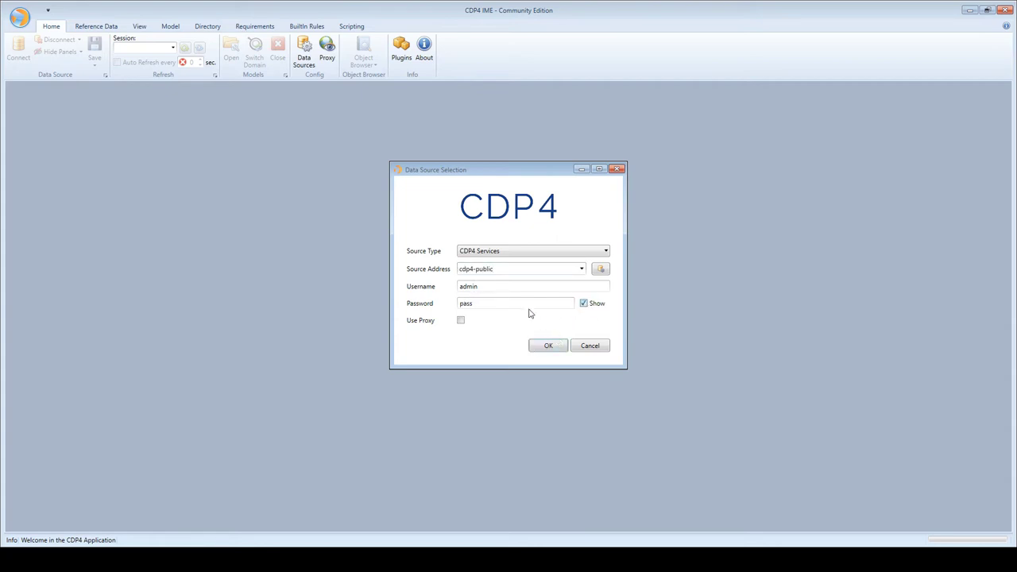
{"action": "left_click", "coordinate": [547, 345]}
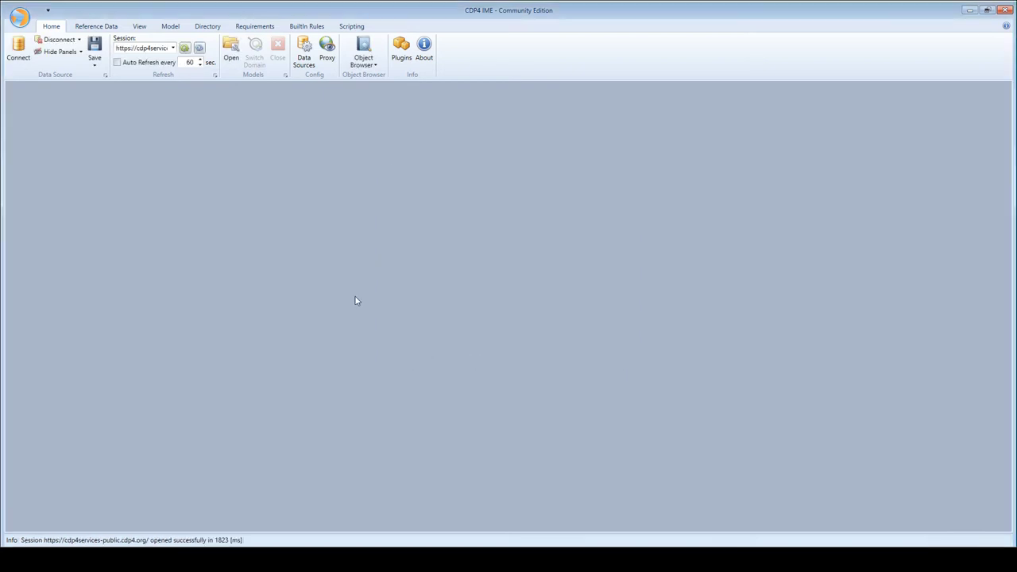
{"action": "mouse_move", "coordinate": [330, 182]}
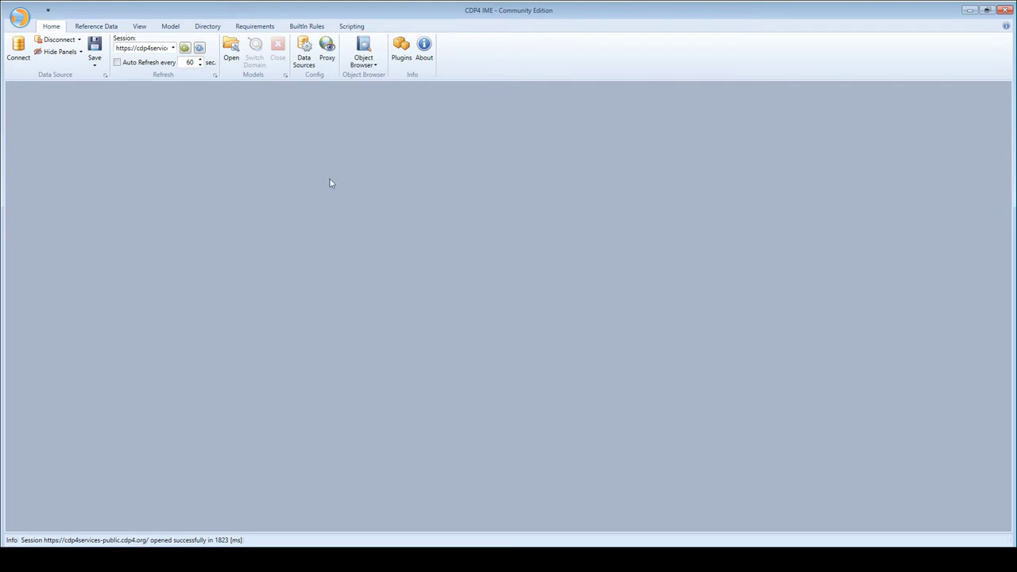
- In the Directory's engineering models list, expand Demonstration and bring up its actions
{"action": "left_click", "coordinate": [207, 26]}
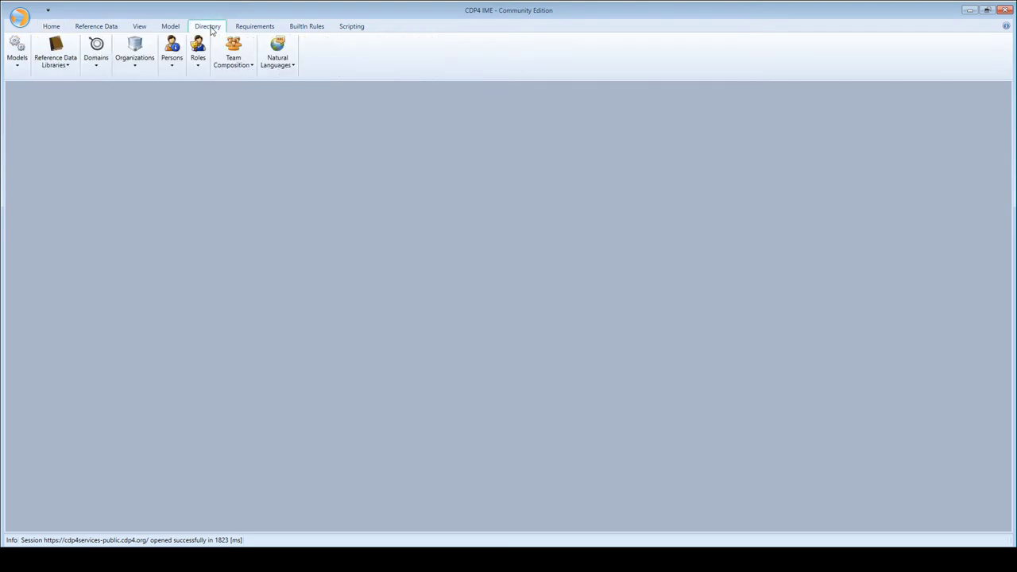
{"action": "mouse_move", "coordinate": [25, 85]}
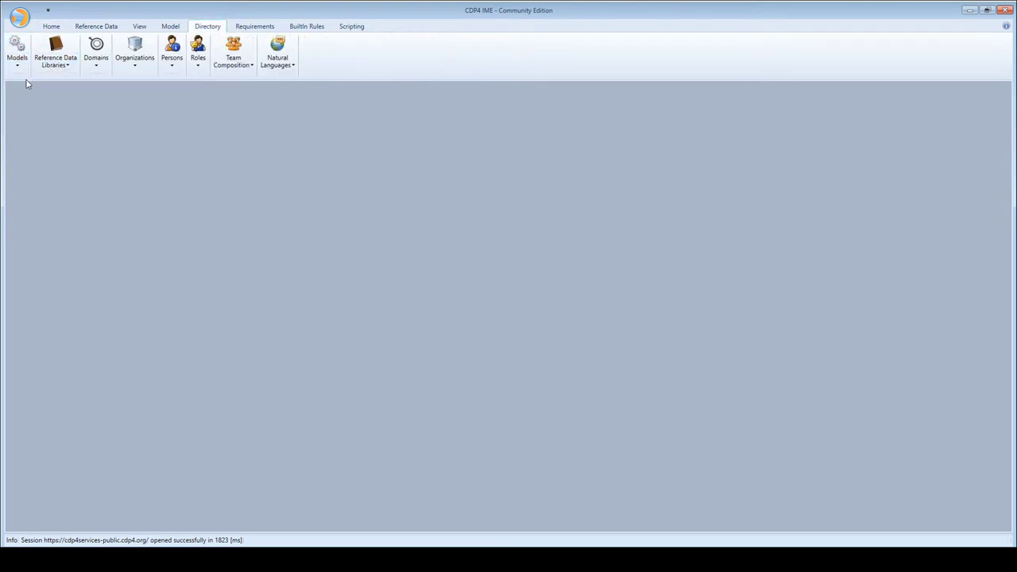
{"action": "left_click", "coordinate": [16, 54]}
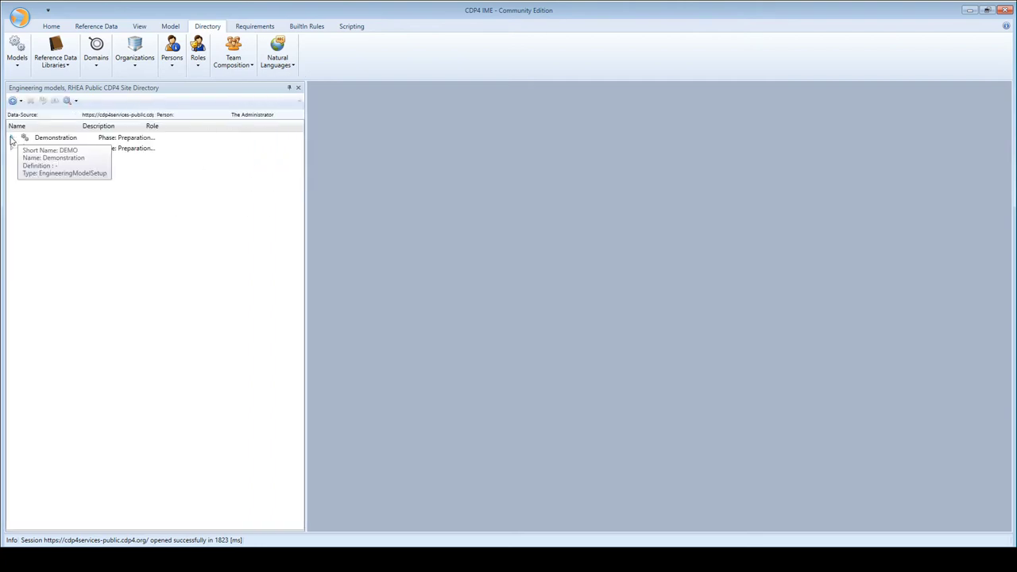
{"action": "left_click", "coordinate": [13, 137]}
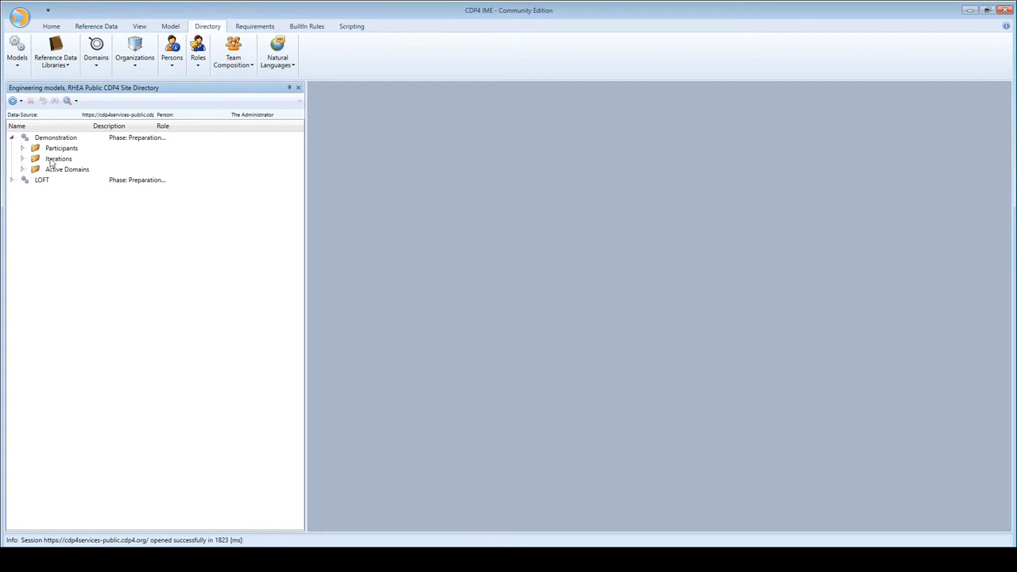
{"action": "right_click", "coordinate": [56, 137]}
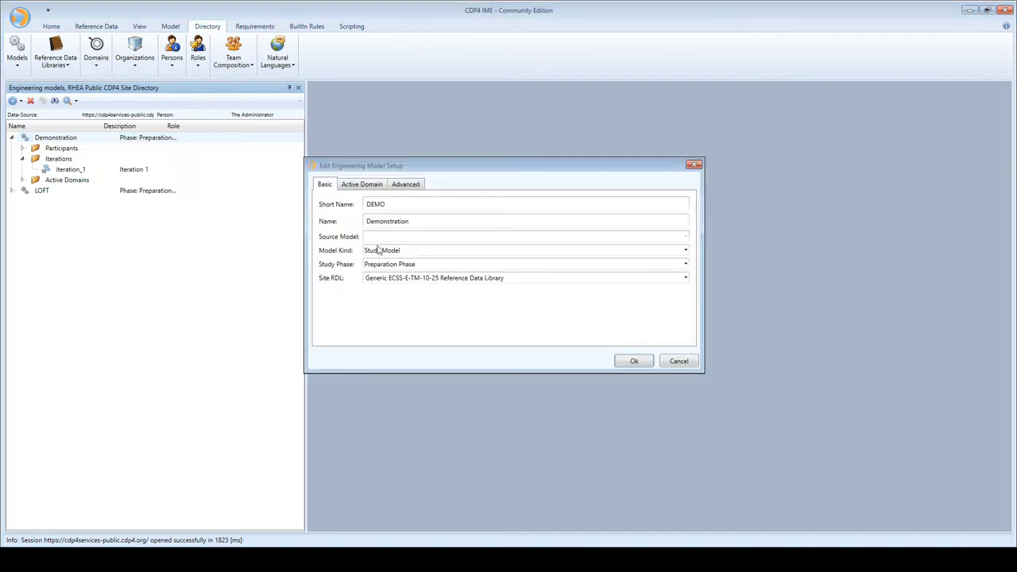
- Set the Demonstration model's Study Phase to Design Session Phase and confirm
{"action": "left_click", "coordinate": [683, 264]}
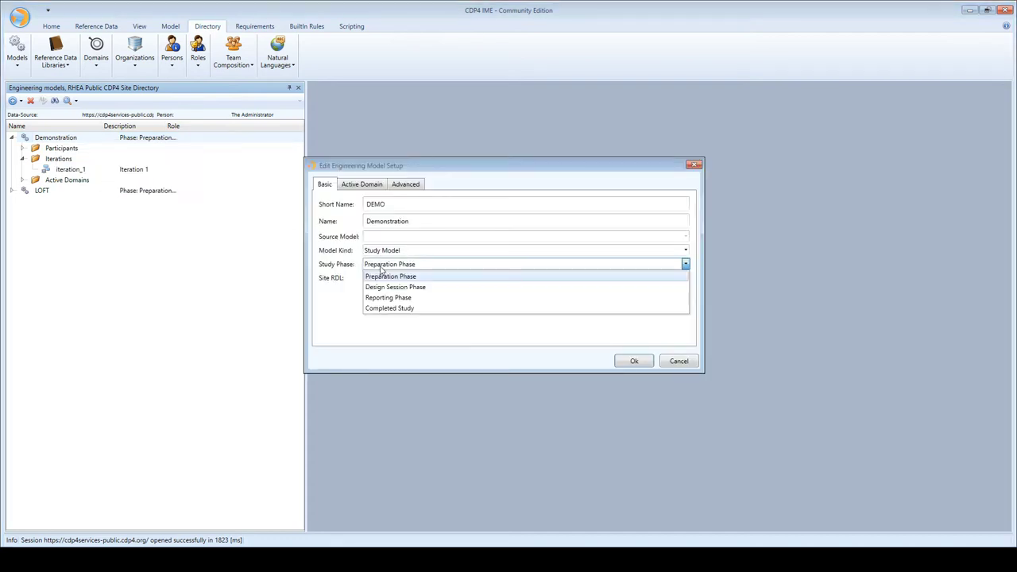
{"action": "mouse_move", "coordinate": [442, 304]}
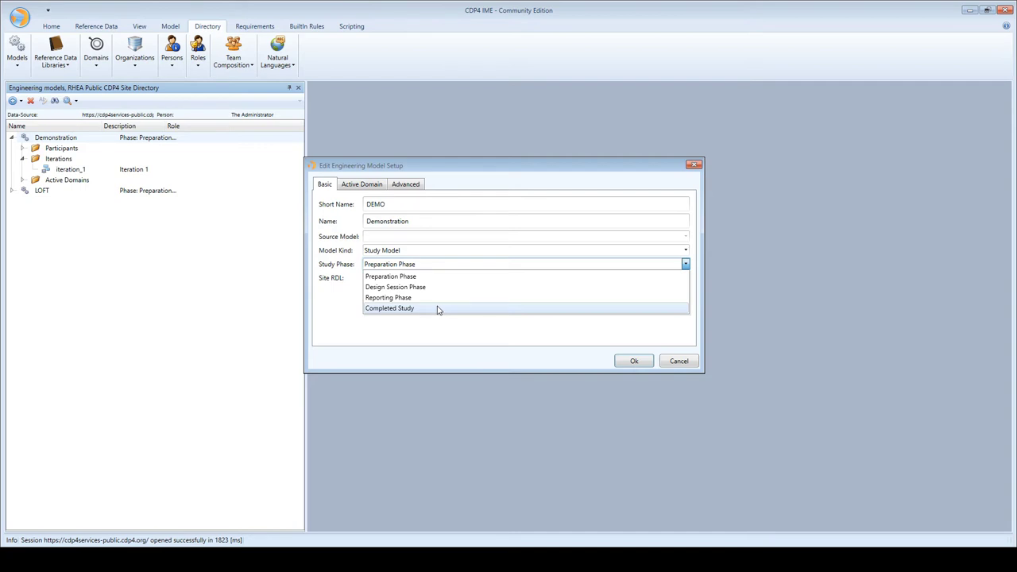
{"action": "mouse_move", "coordinate": [436, 277]}
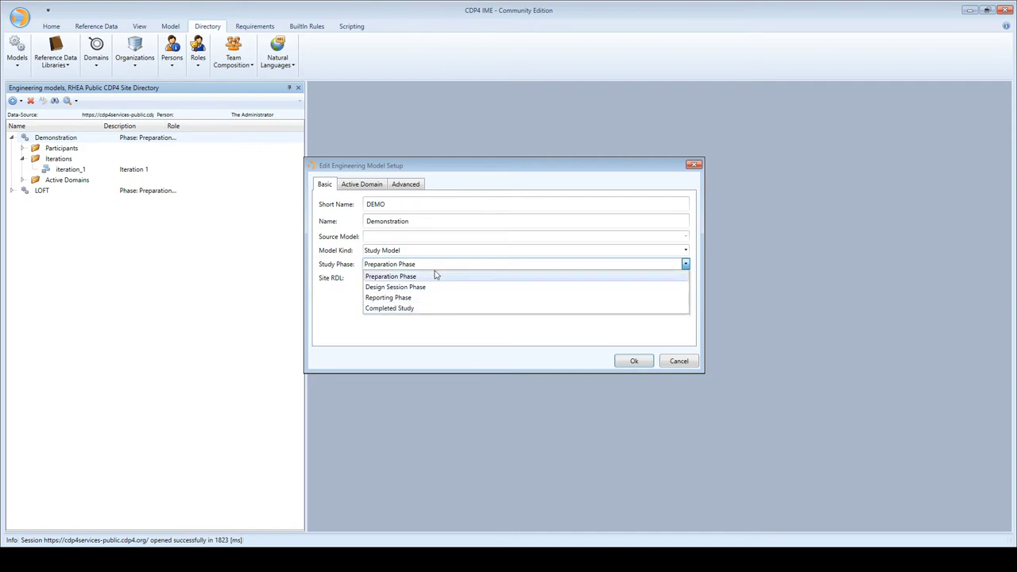
{"action": "mouse_move", "coordinate": [413, 308]}
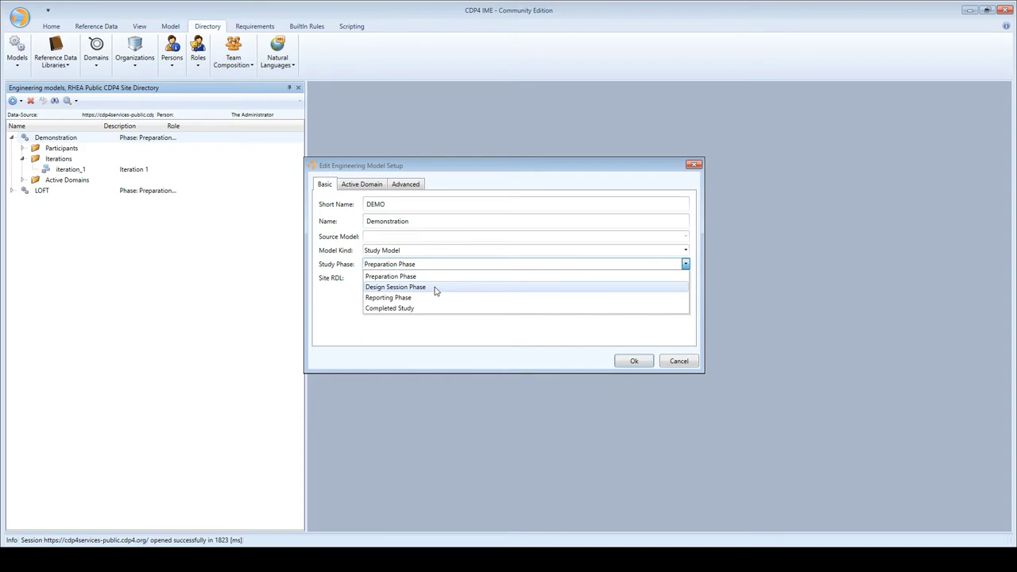
{"action": "left_click", "coordinate": [394, 286]}
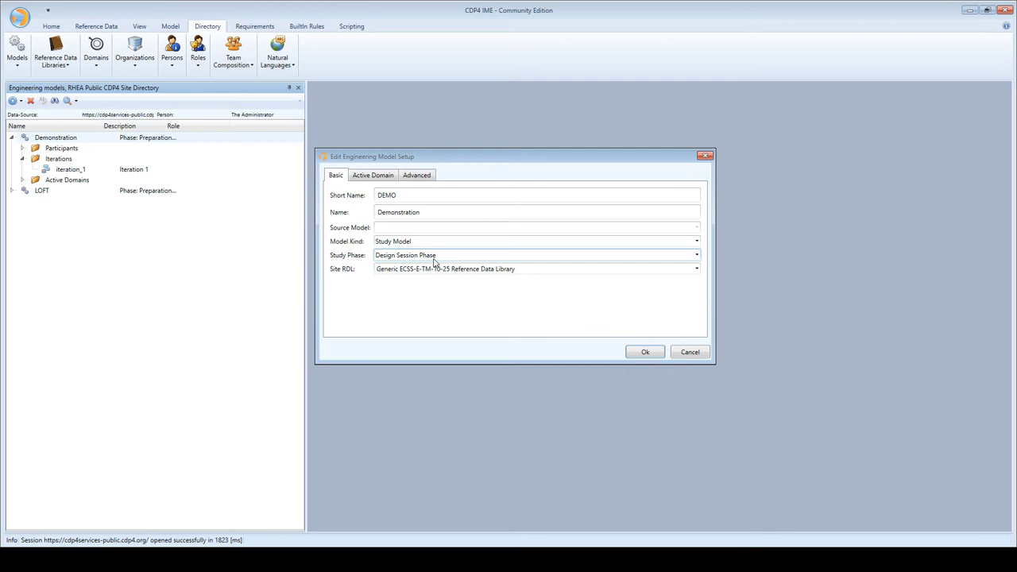
{"action": "left_click", "coordinate": [645, 353]}
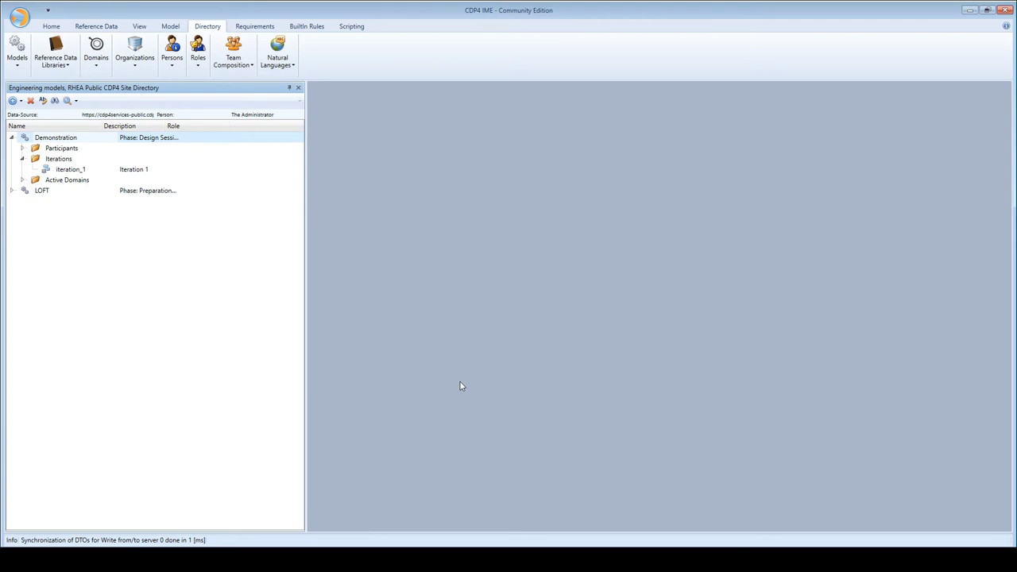
{"action": "mouse_move", "coordinate": [119, 156]}
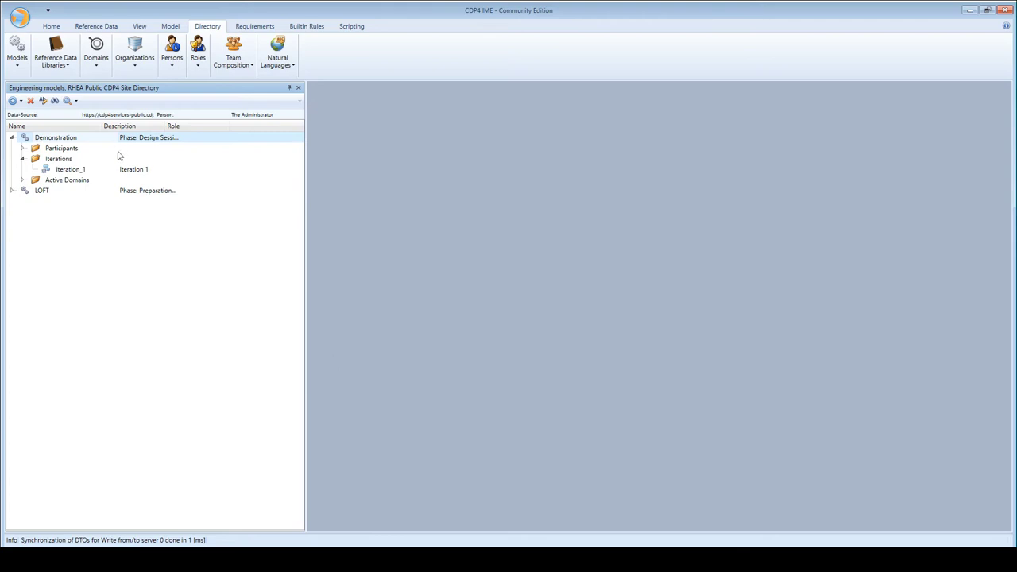
- Expand Demonstration's participants and iterations, select Iteration_1 and bring up the iteration actions
{"action": "left_click", "coordinate": [22, 148]}
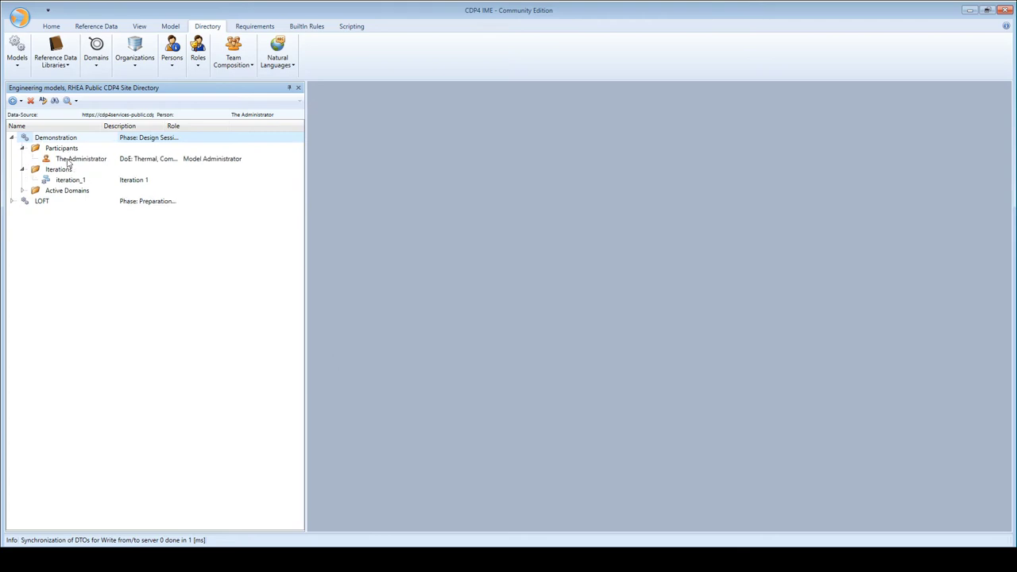
{"action": "mouse_move", "coordinate": [46, 219]}
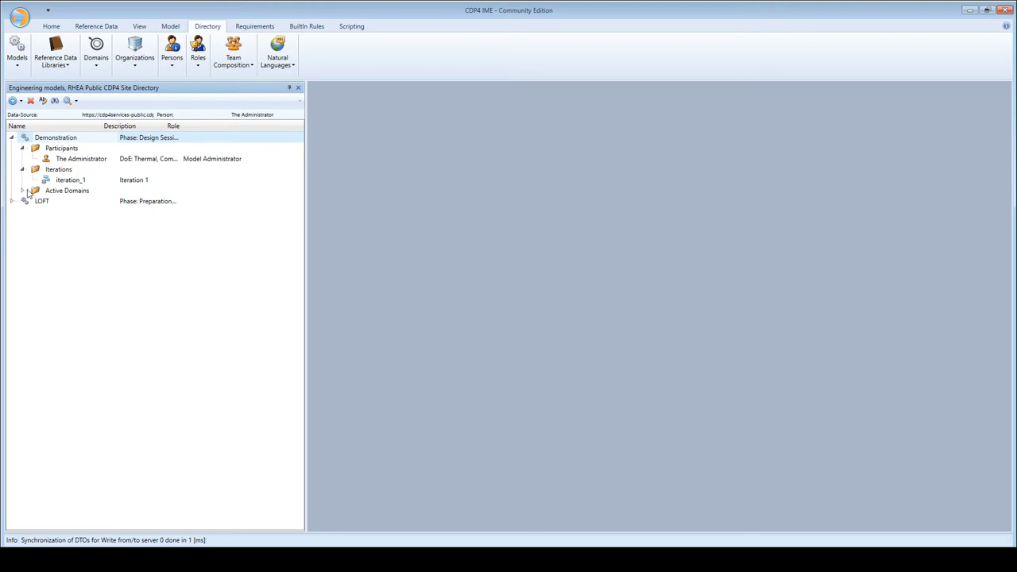
{"action": "mouse_move", "coordinate": [62, 162]}
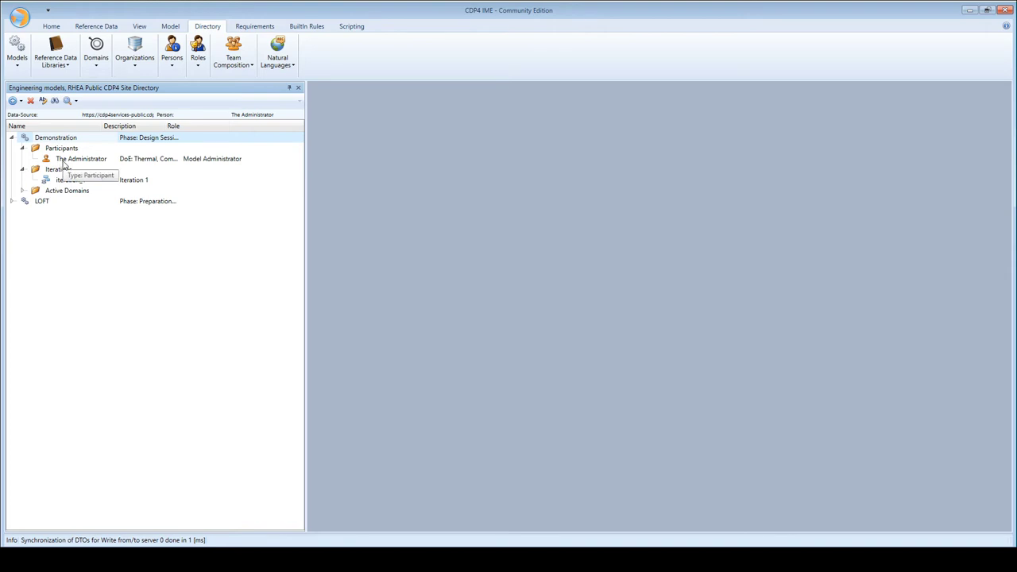
{"action": "left_click", "coordinate": [79, 159]}
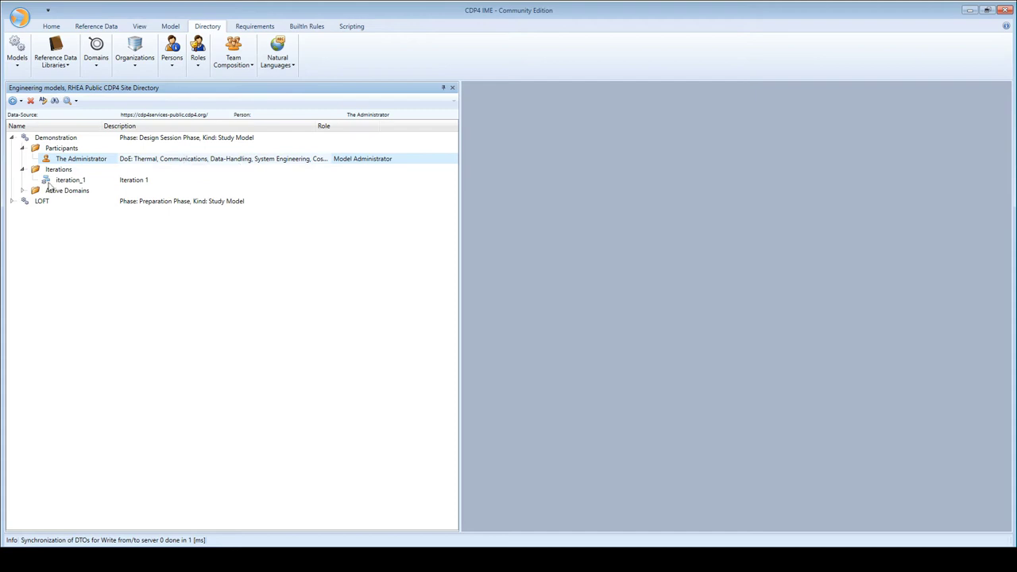
{"action": "left_click", "coordinate": [57, 169]}
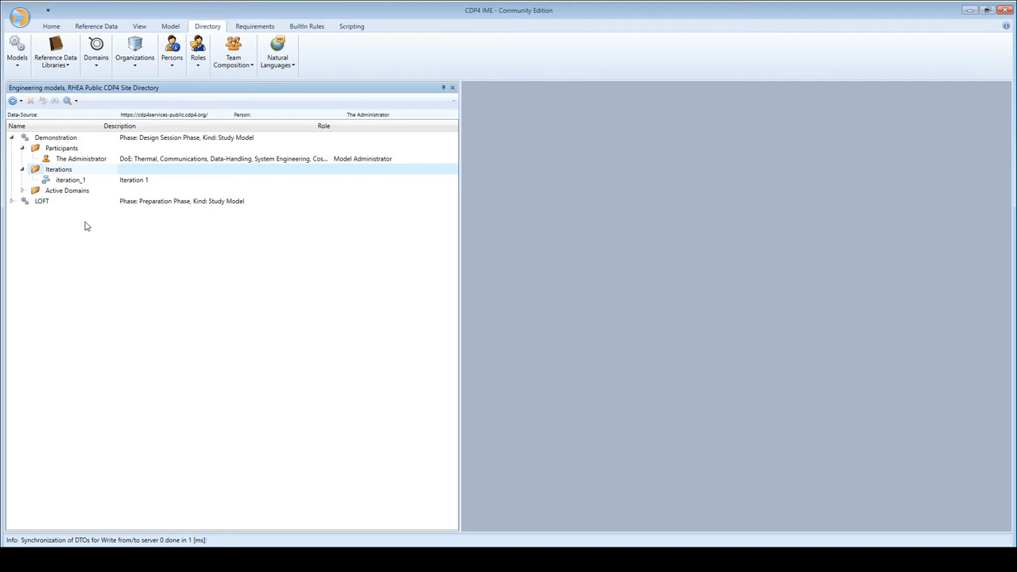
{"action": "mouse_move", "coordinate": [86, 213]}
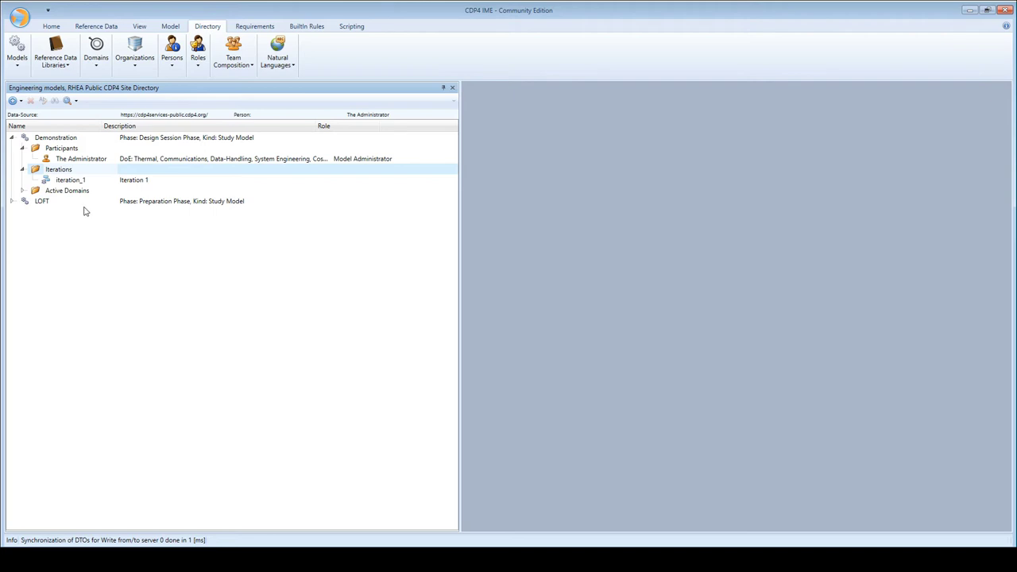
{"action": "mouse_move", "coordinate": [82, 183]}
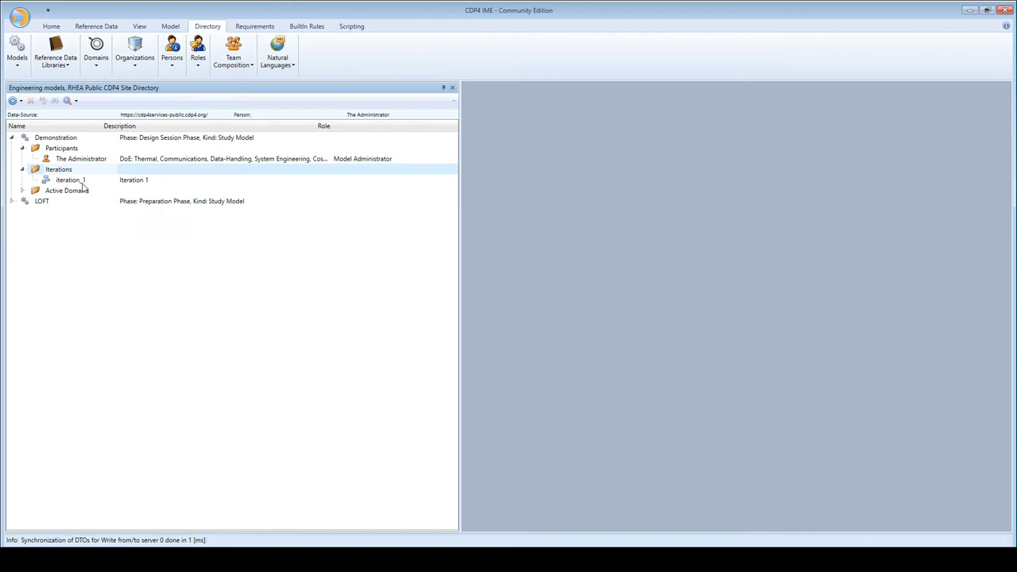
{"action": "left_click", "coordinate": [70, 180]}
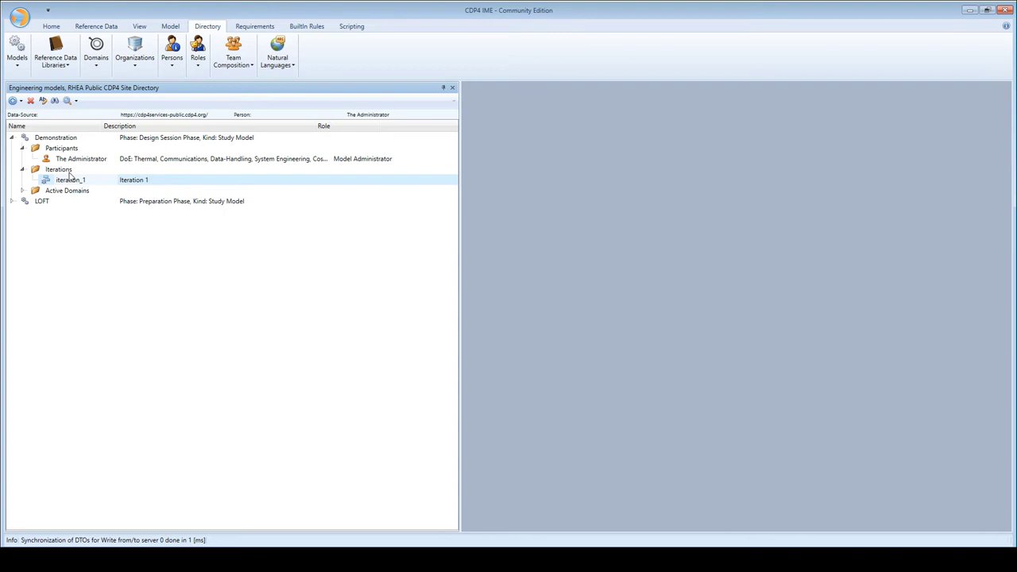
{"action": "right_click", "coordinate": [70, 179]}
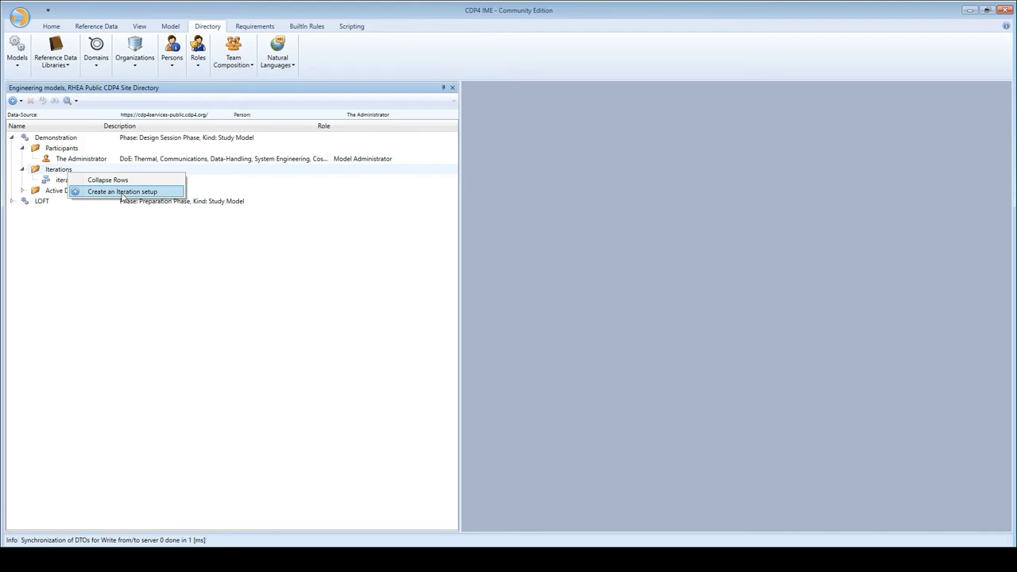
- Create a new iteration setup described as Iteration_2 with Source 1
{"action": "left_click", "coordinate": [121, 191]}
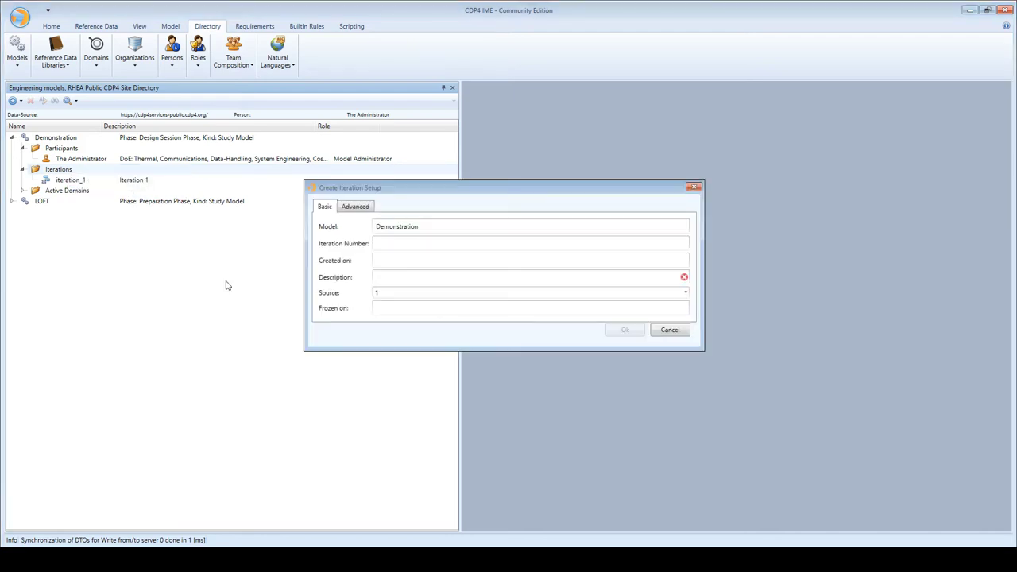
{"action": "left_click_drag", "start_coordinate": [504, 187], "coordinate": [444, 169]}
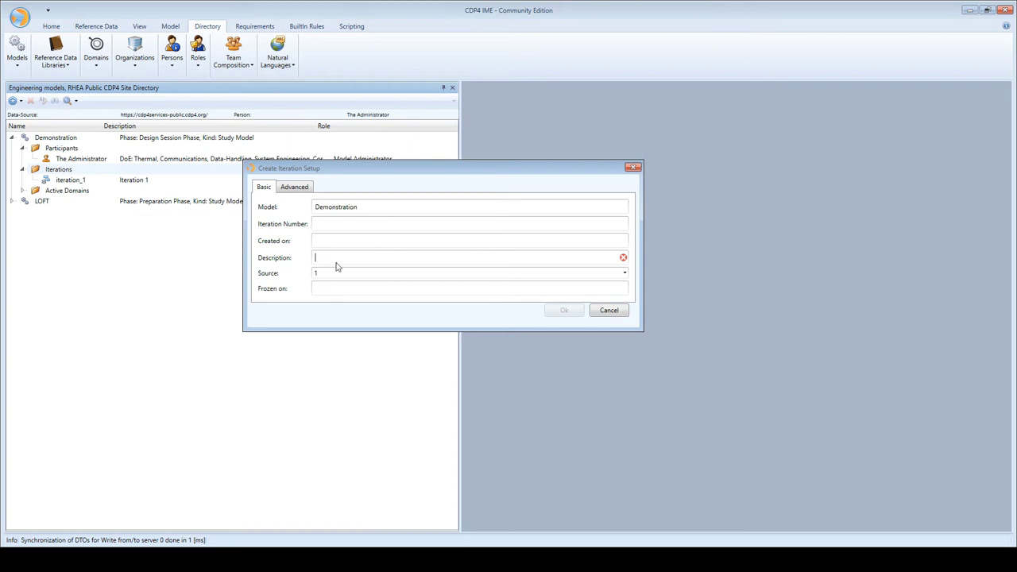
{"action": "type", "text": "("}
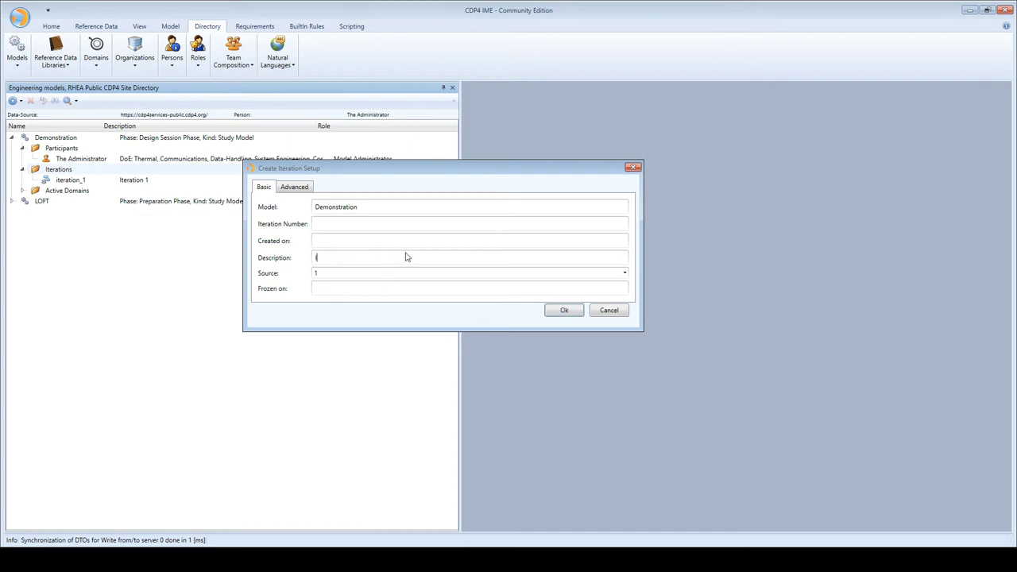
{"action": "type", "text": "Iteration_2"}
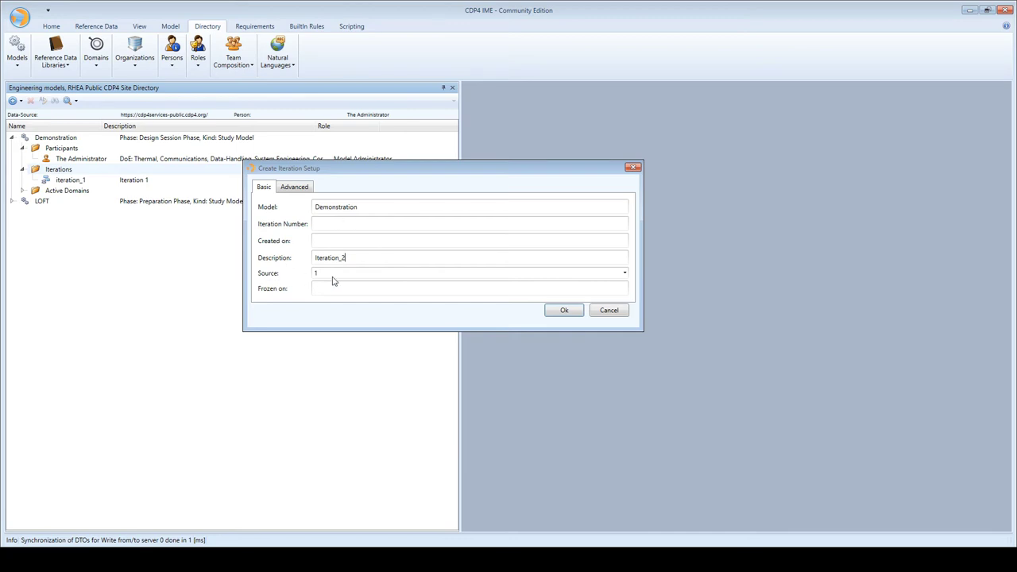
{"action": "mouse_move", "coordinate": [321, 280]}
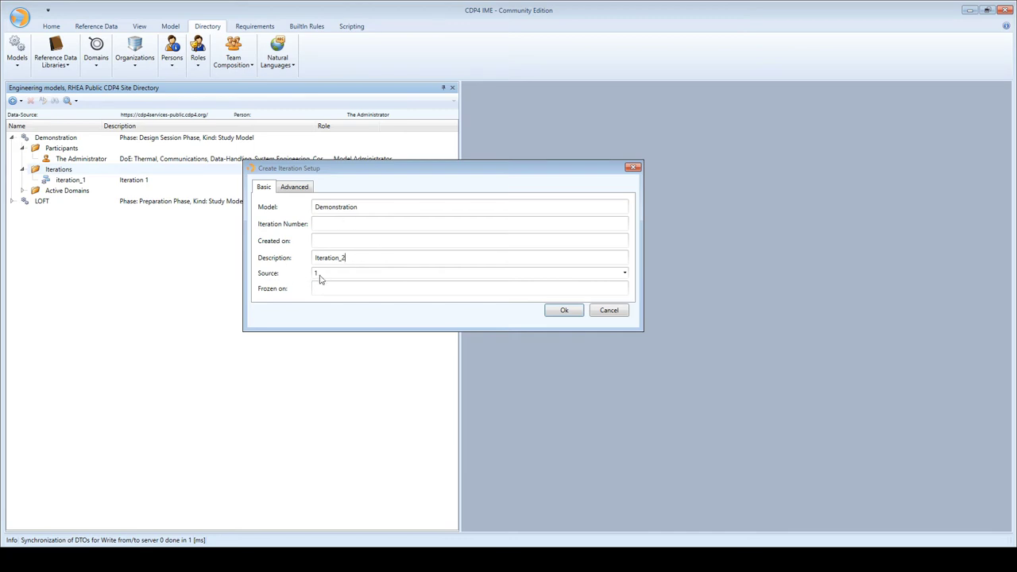
{"action": "mouse_move", "coordinate": [377, 280]}
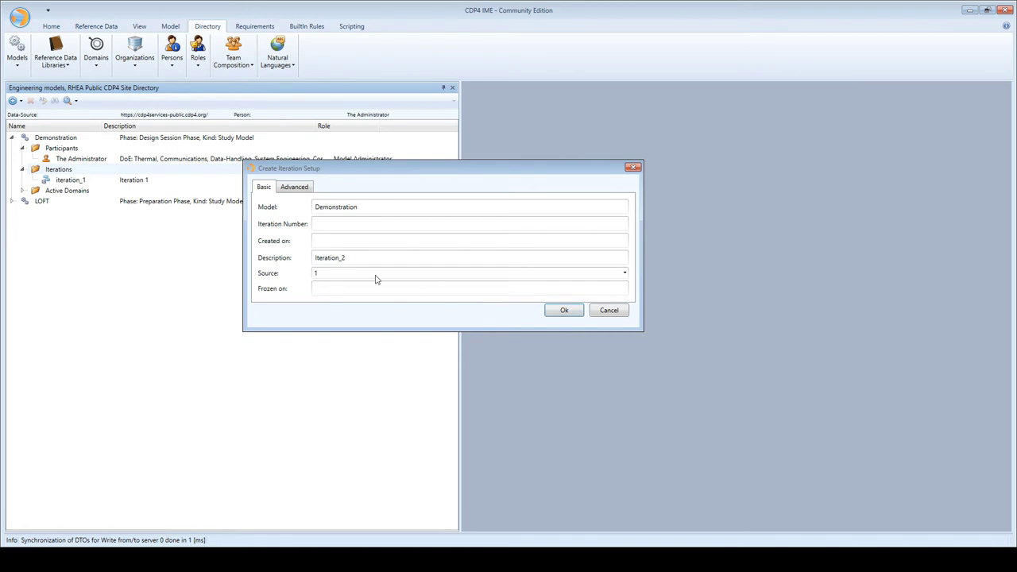
{"action": "mouse_move", "coordinate": [296, 283]}
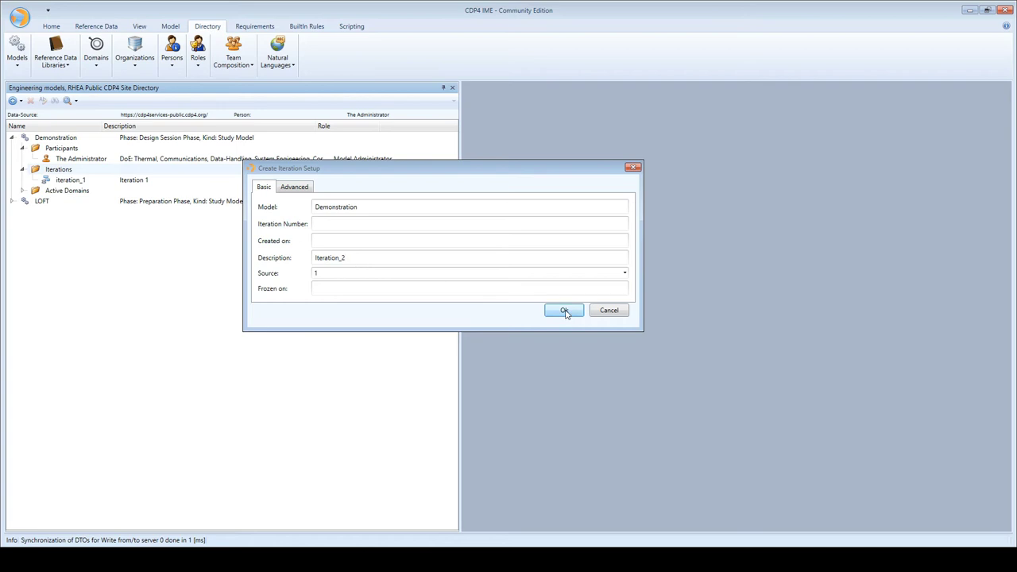
{"action": "left_click", "coordinate": [563, 310]}
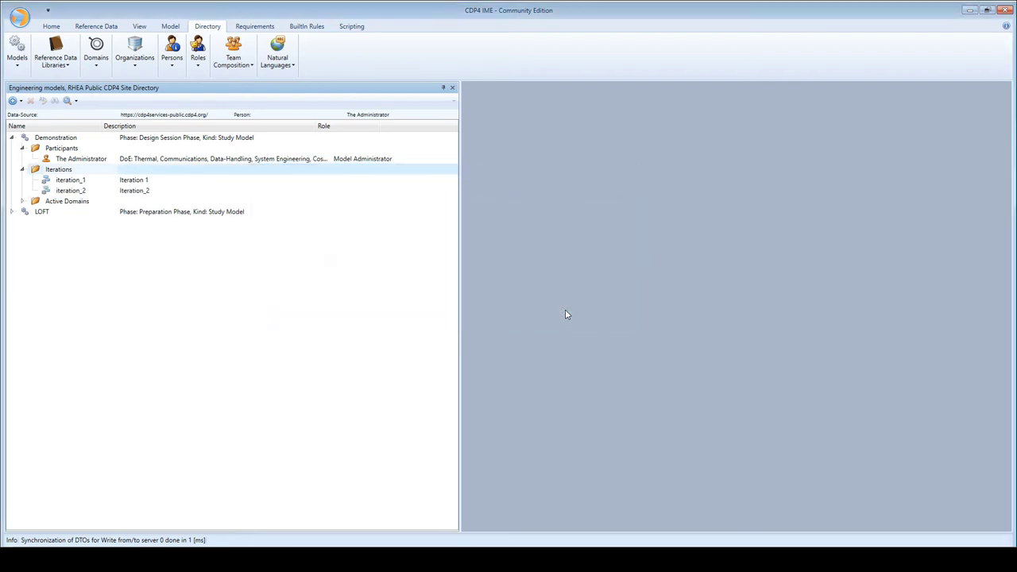
- Select the new Iteration_2 entry and return to the Home tools
{"action": "left_click", "coordinate": [69, 191]}
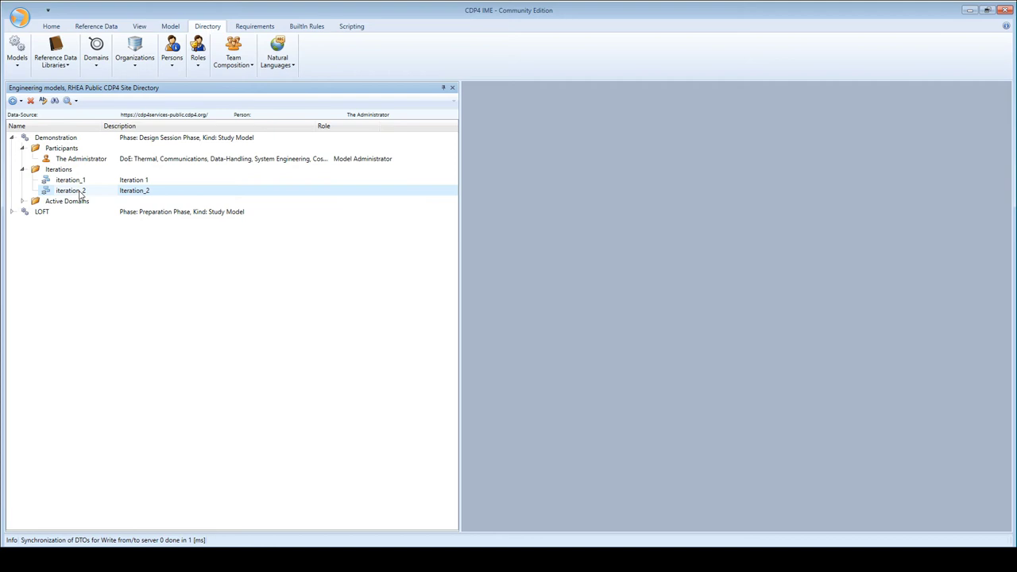
{"action": "mouse_move", "coordinate": [365, 203]}
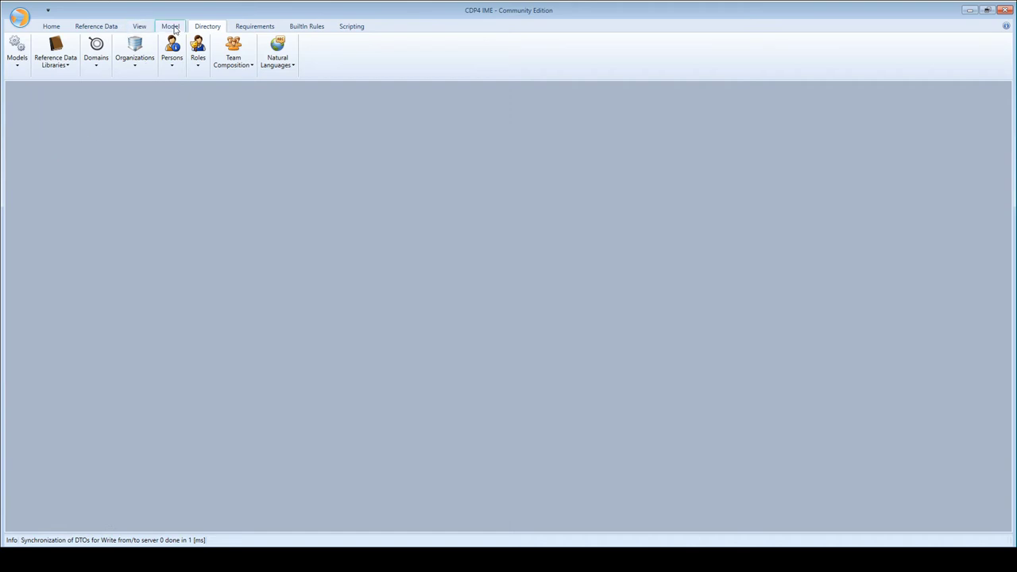
{"action": "left_click", "coordinate": [51, 25]}
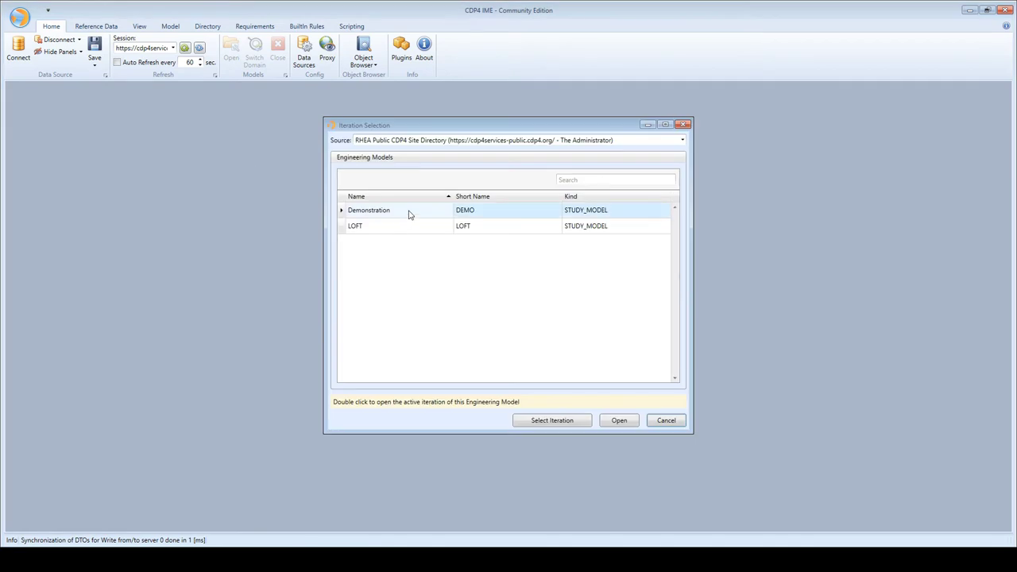
{"action": "mouse_move", "coordinate": [552, 420]}
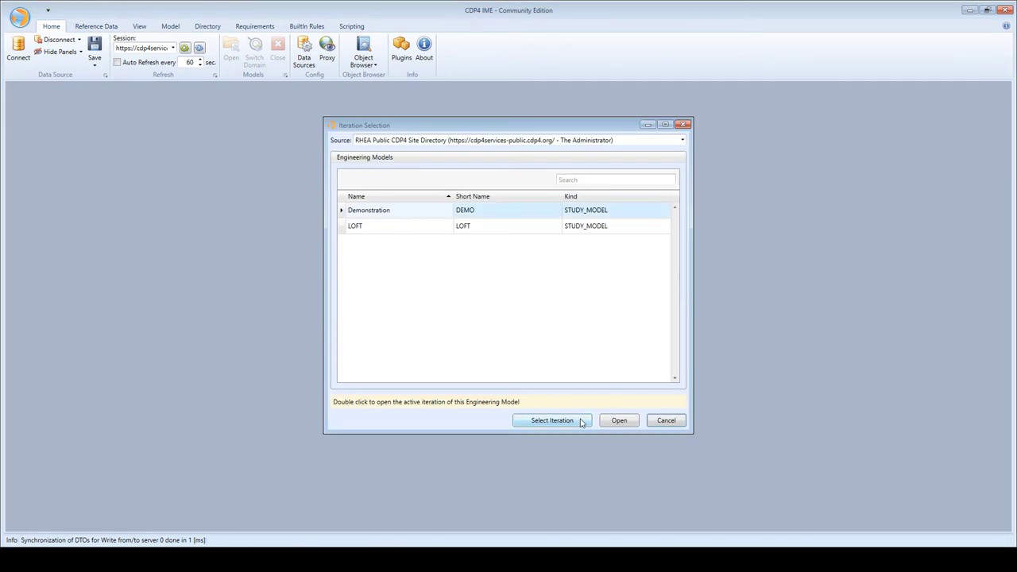
- Select Iteration_1 of Demonstration with the System Engineering domain and load it
{"action": "left_click", "coordinate": [551, 419]}
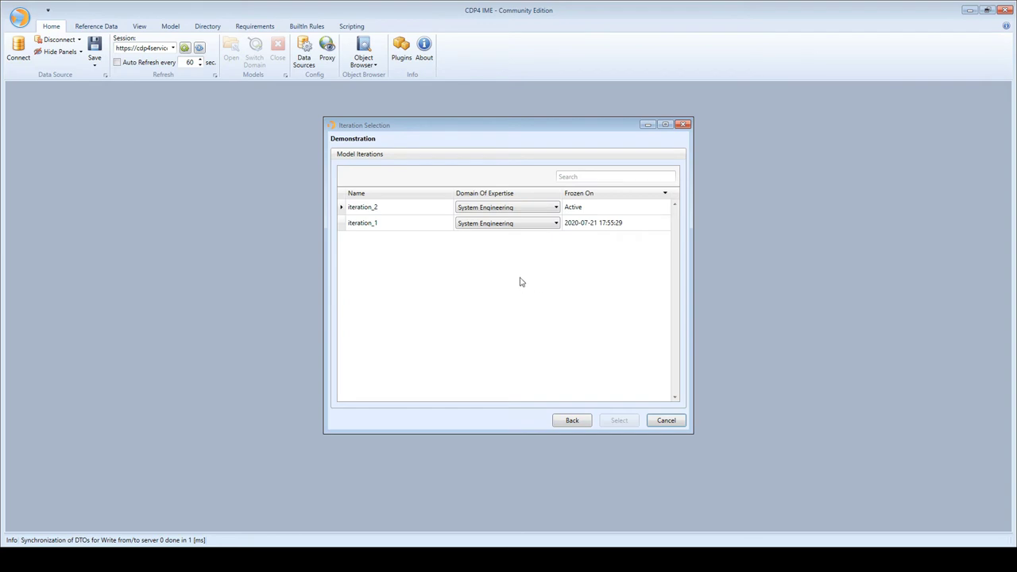
{"action": "mouse_move", "coordinate": [394, 226]}
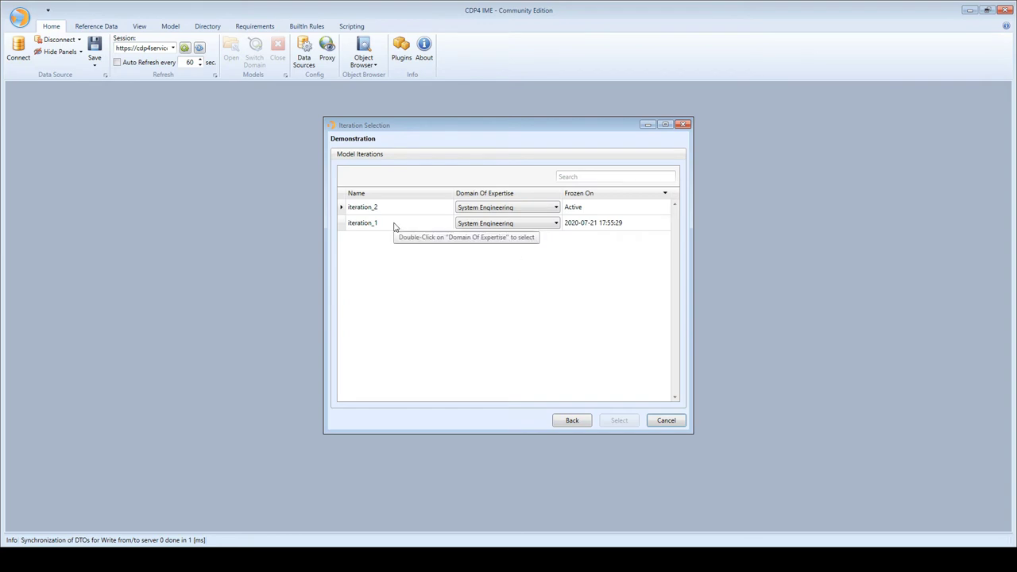
{"action": "mouse_move", "coordinate": [603, 232]}
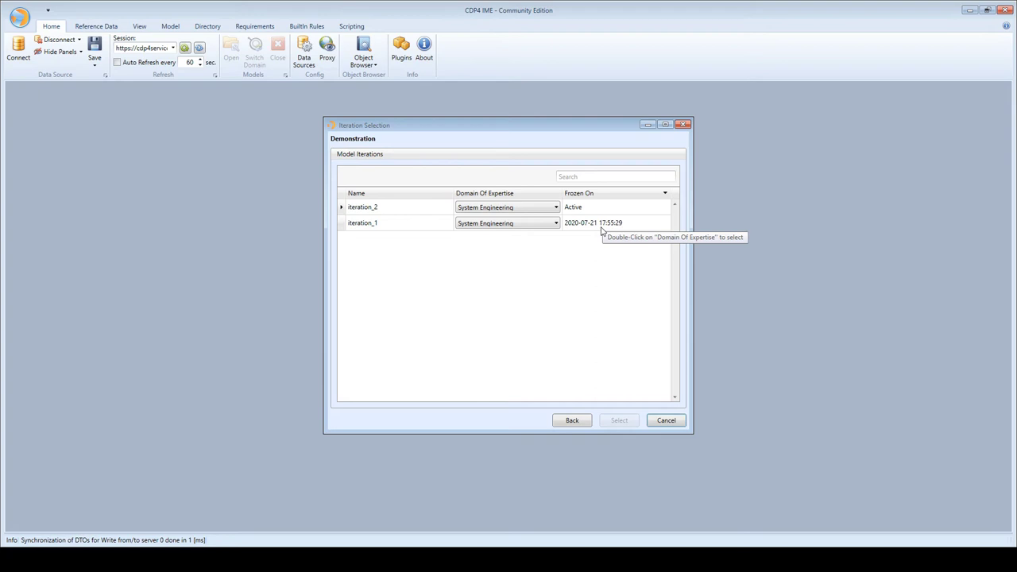
{"action": "left_click", "coordinate": [507, 223]}
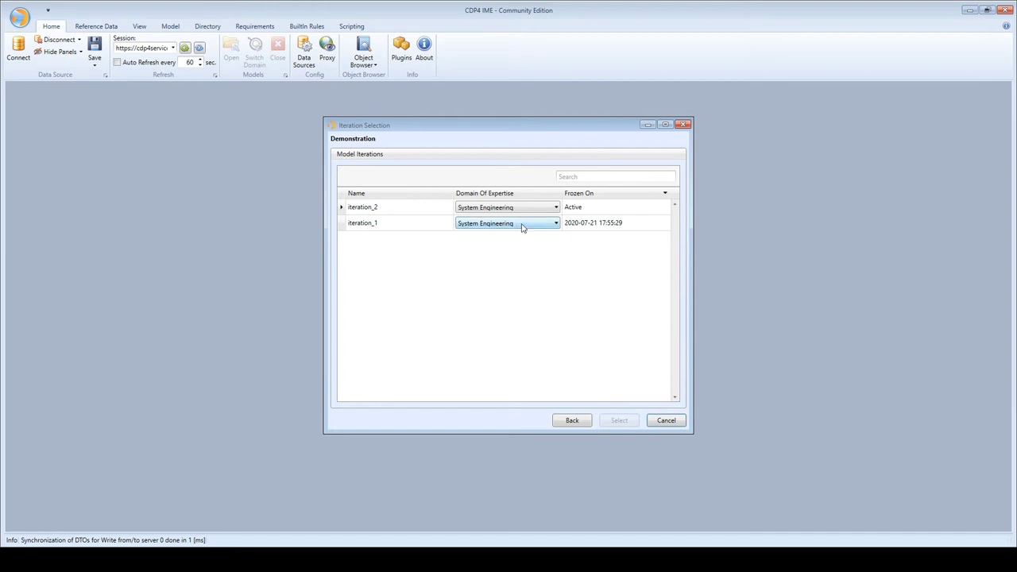
{"action": "left_click", "coordinate": [363, 223]}
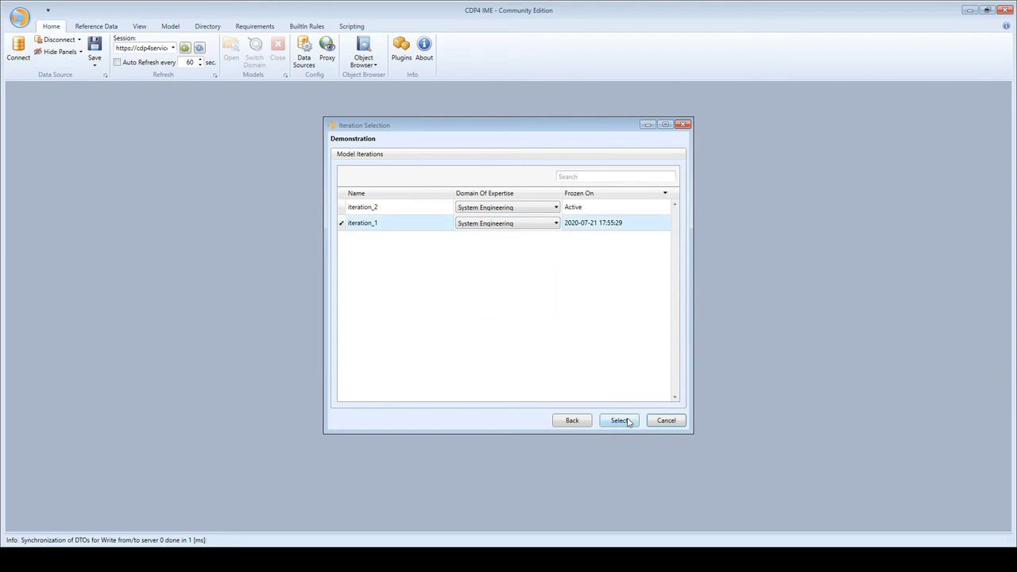
{"action": "left_click", "coordinate": [620, 419]}
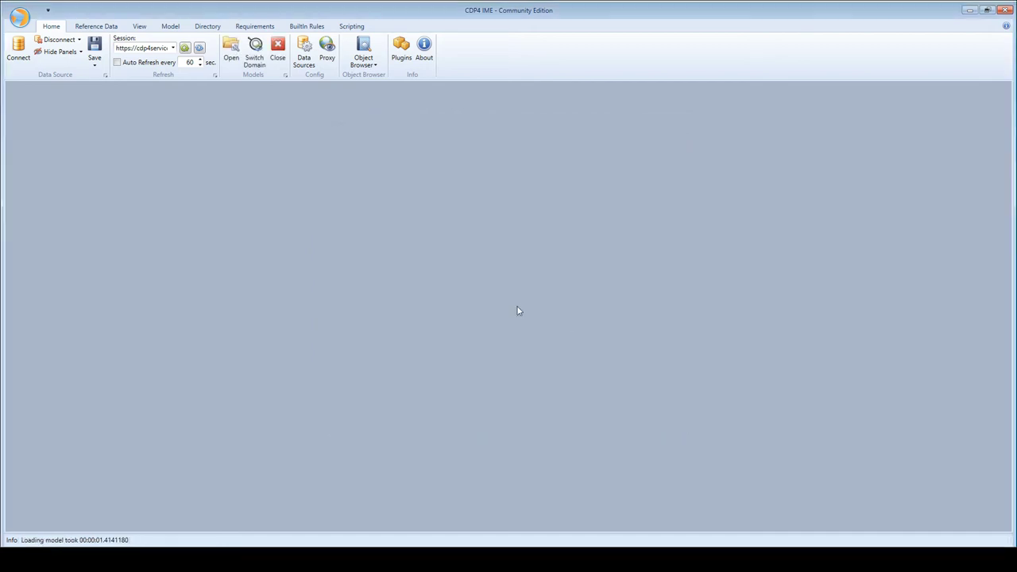
{"action": "left_click", "coordinate": [170, 25]}
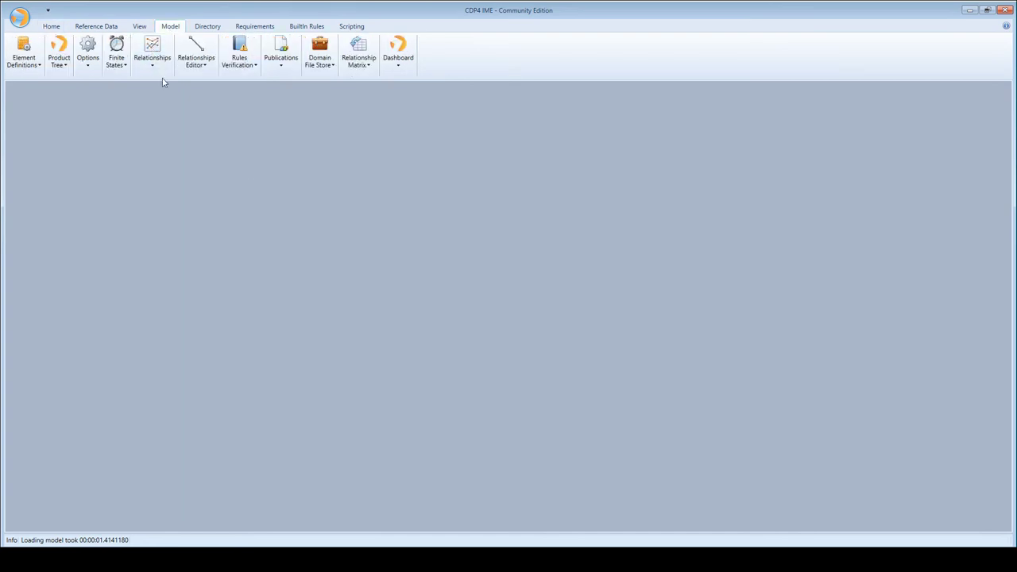
- Show Iteration 1's Element Definitions expanded to parameters and usages, with Battery's actions shown
{"action": "left_click", "coordinate": [22, 50]}
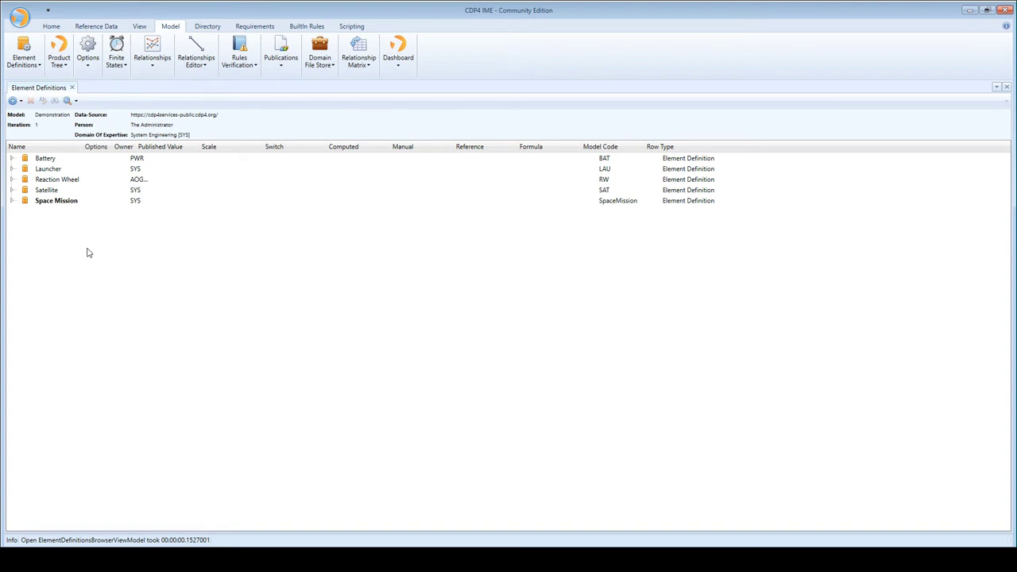
{"action": "left_click", "coordinate": [13, 200]}
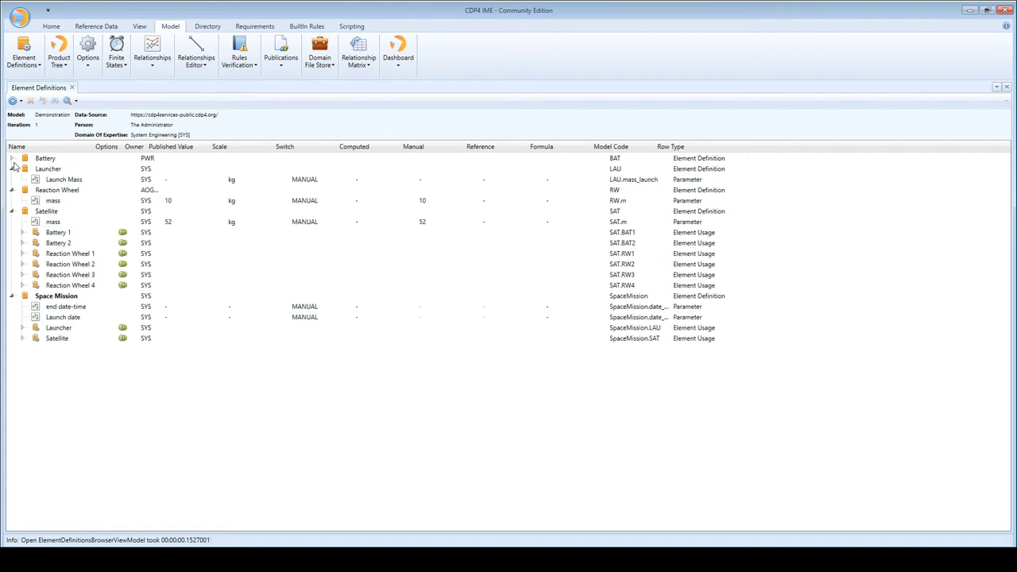
{"action": "right_click", "coordinate": [45, 159]}
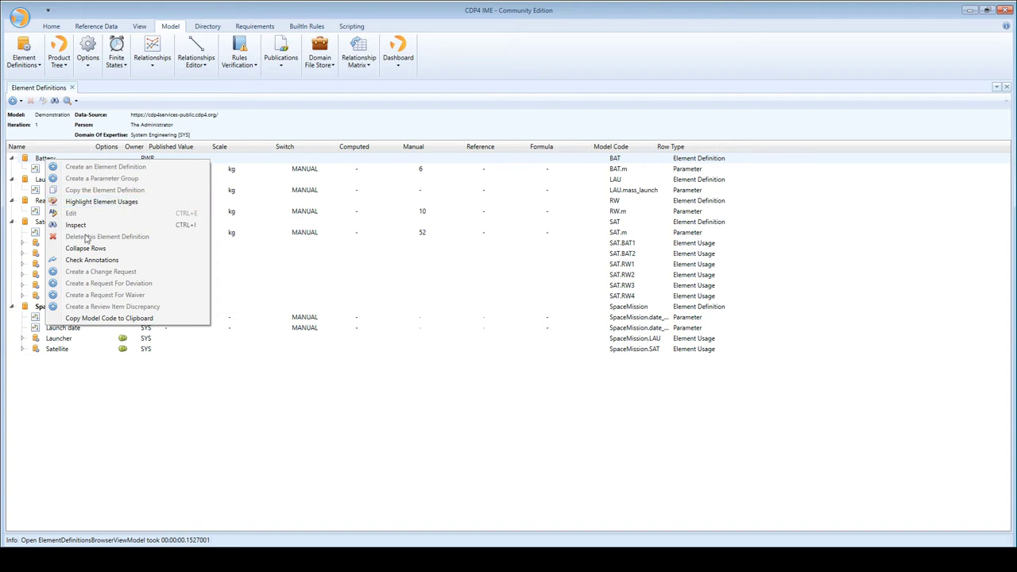
{"action": "mouse_move", "coordinate": [102, 181]}
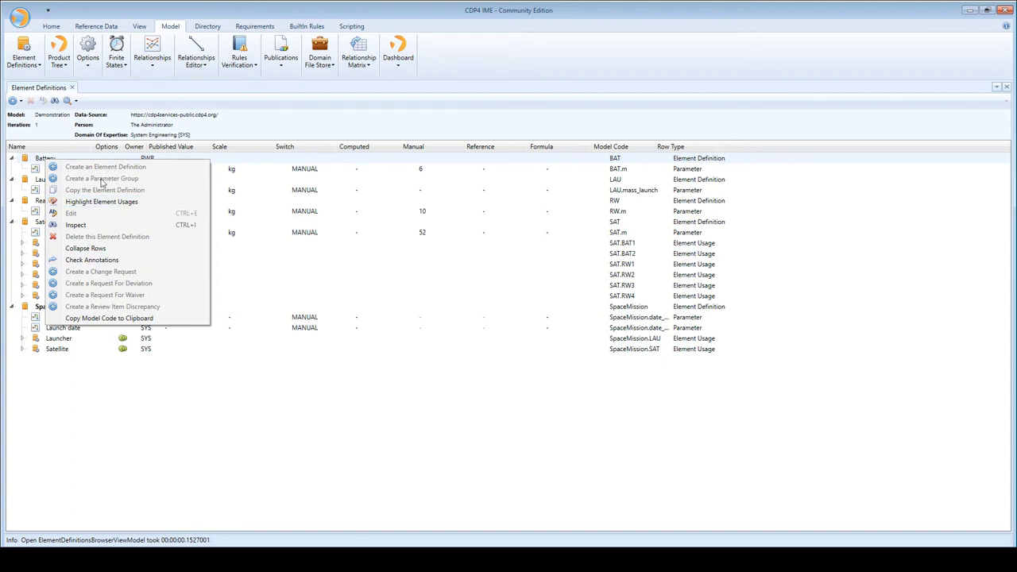
{"action": "mouse_move", "coordinate": [119, 277]}
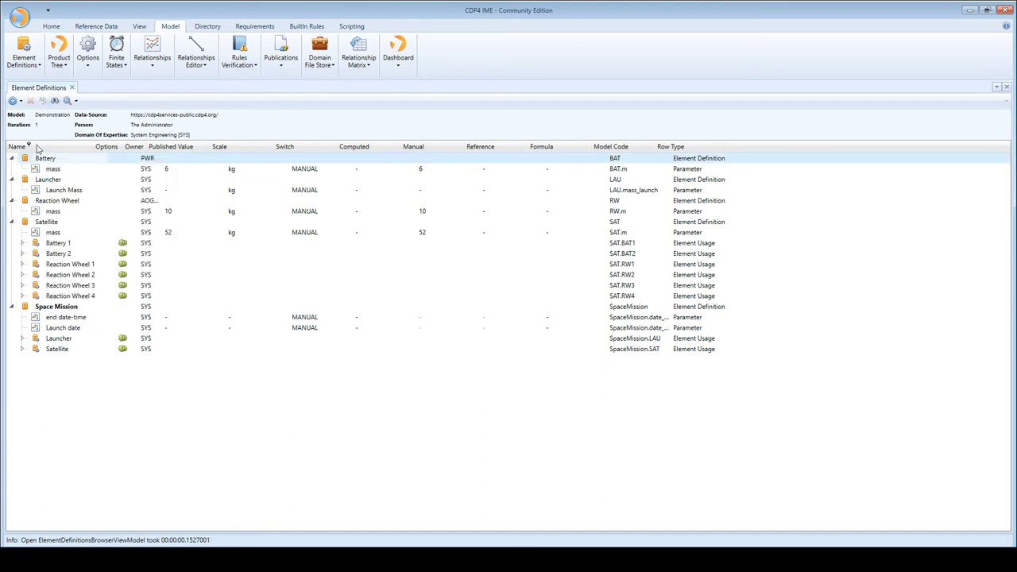
- Load Iteration_2 of Demonstration with System Engineering as its domain
{"action": "left_click", "coordinate": [51, 25]}
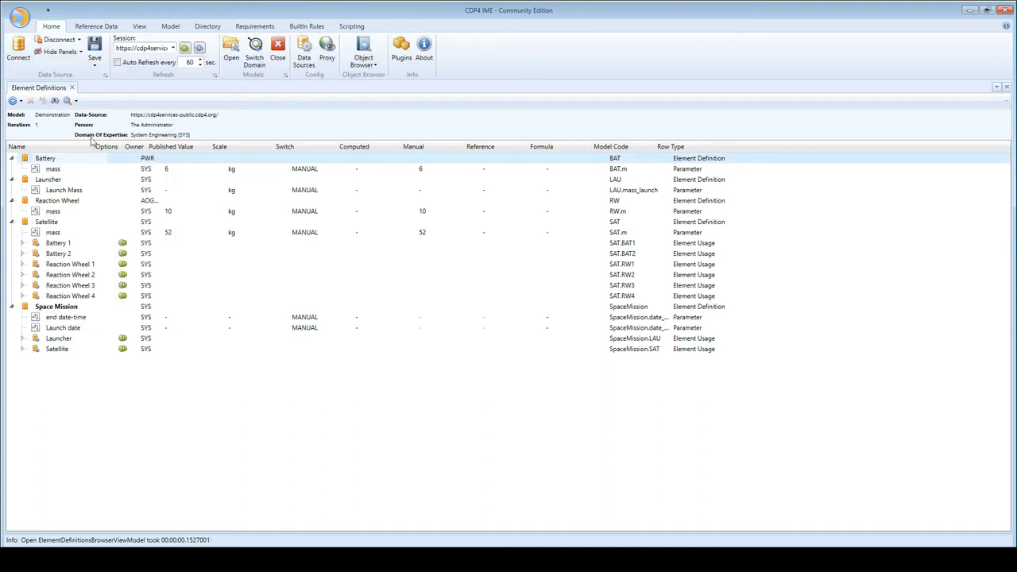
{"action": "left_click", "coordinate": [232, 49]}
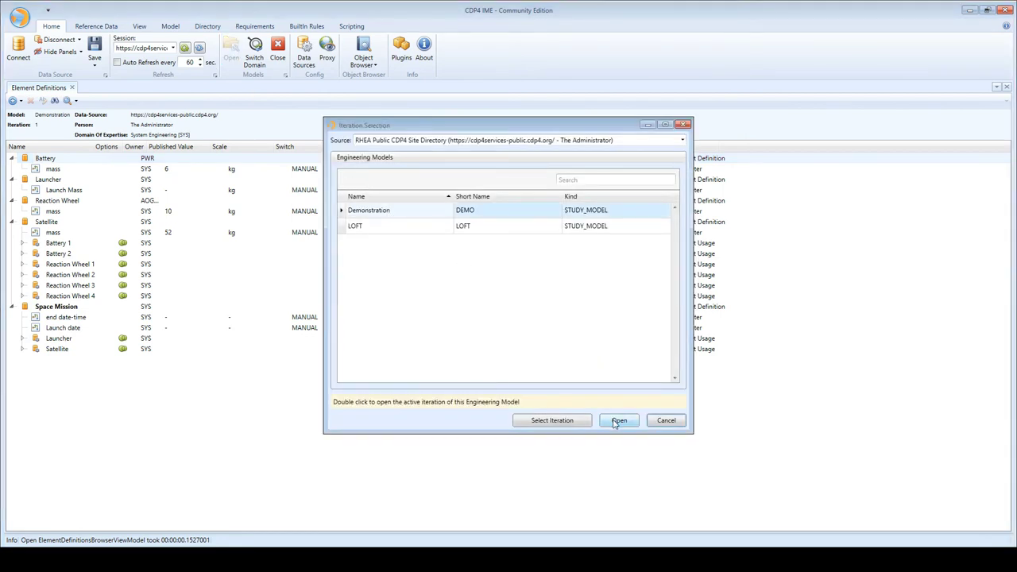
{"action": "left_click", "coordinate": [620, 419]}
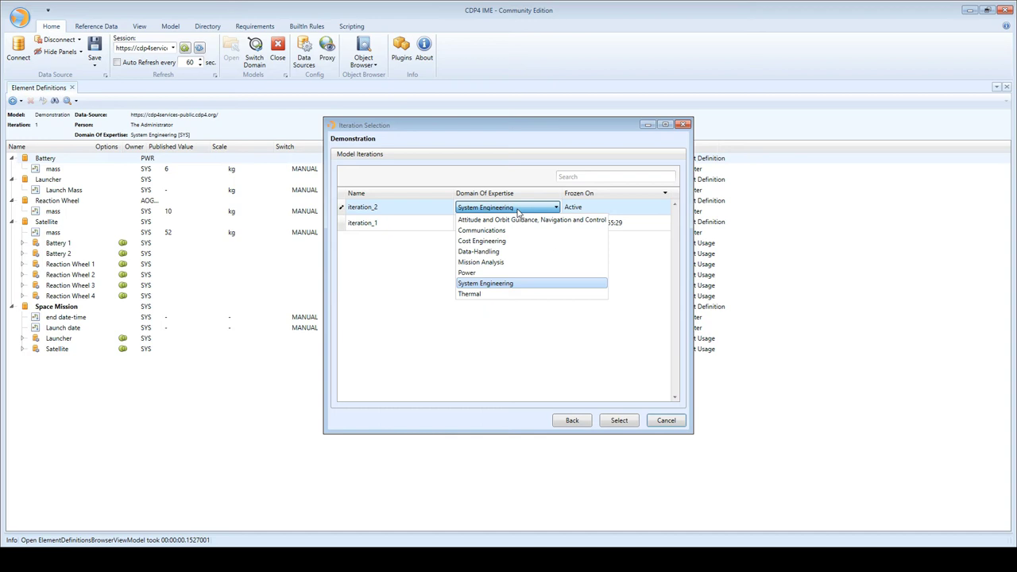
{"action": "left_click", "coordinate": [486, 283]}
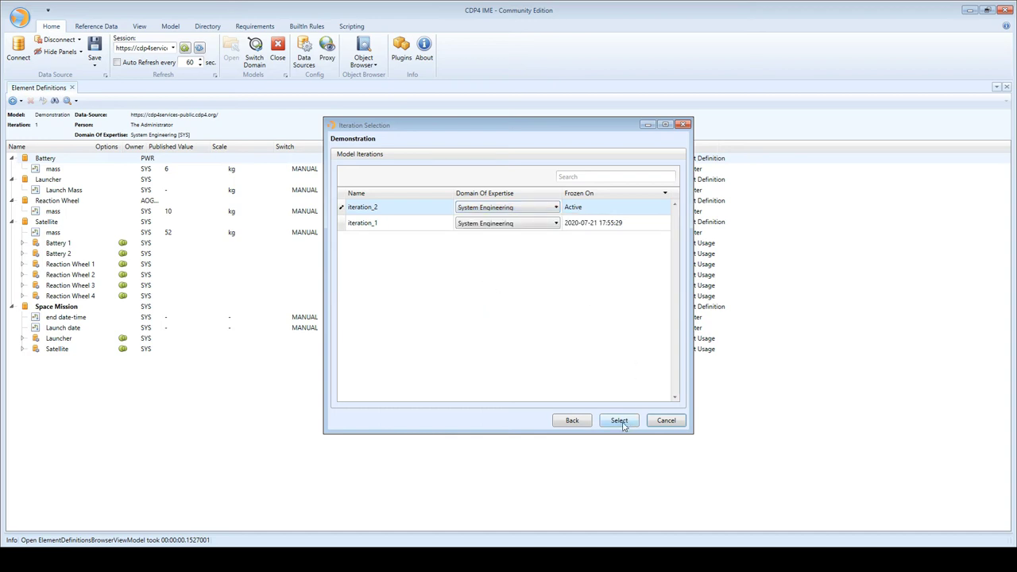
{"action": "left_click", "coordinate": [618, 420]}
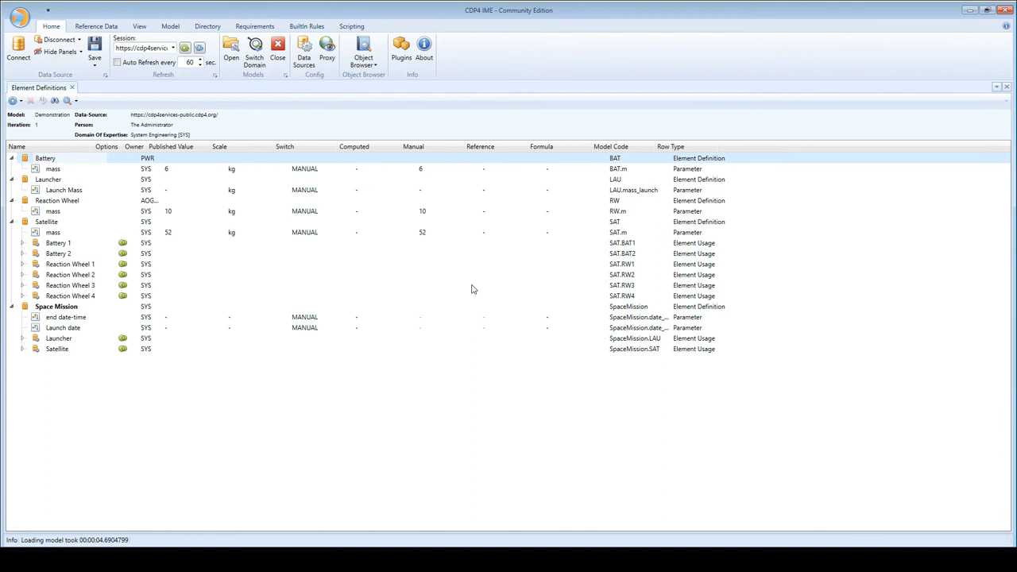
- Show Iteration 2's Element Definitions in a new vertical tab group beside Iteration 1's
{"action": "left_click", "coordinate": [170, 26]}
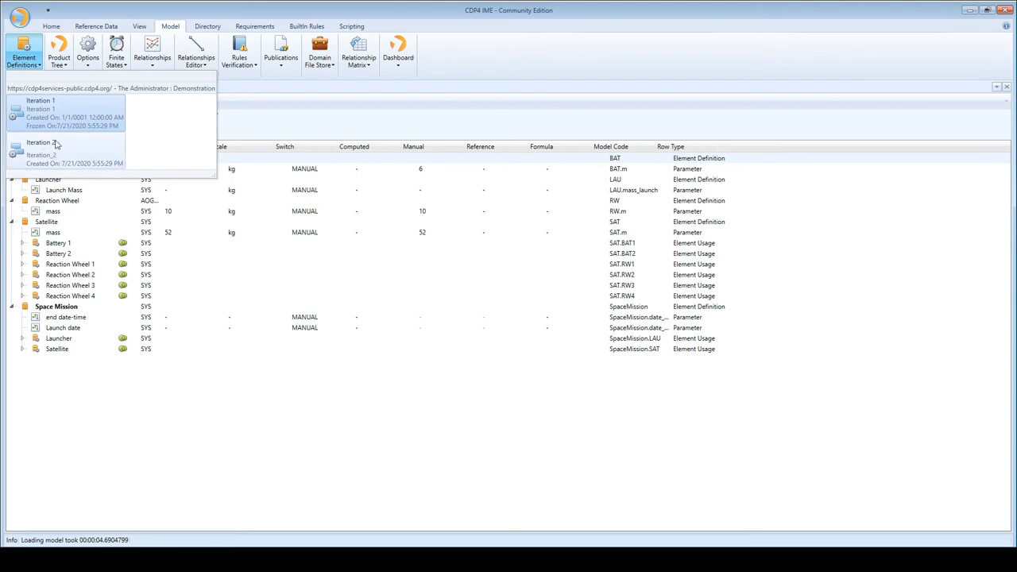
{"action": "mouse_move", "coordinate": [57, 160]}
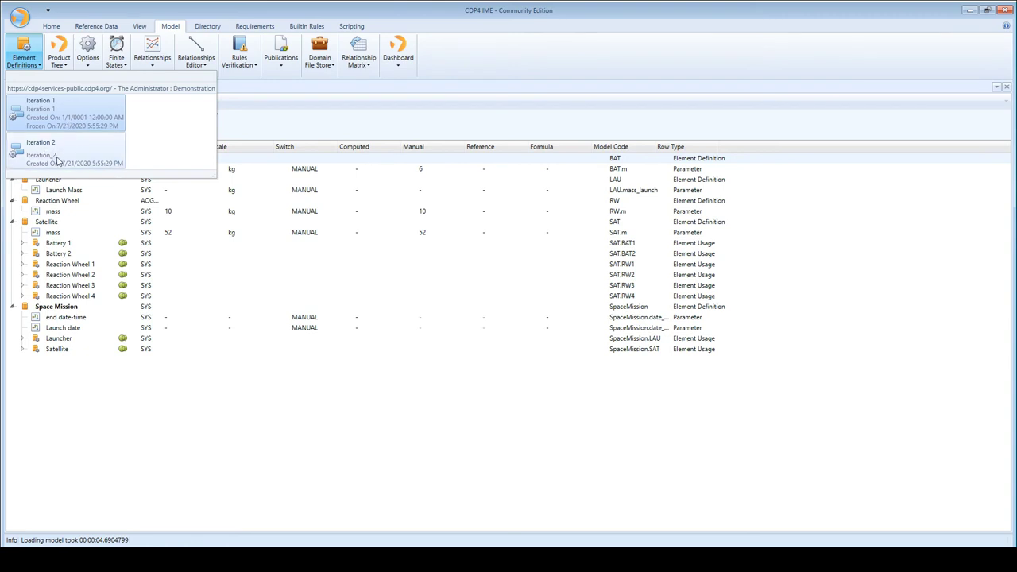
{"action": "left_click", "coordinate": [41, 155]}
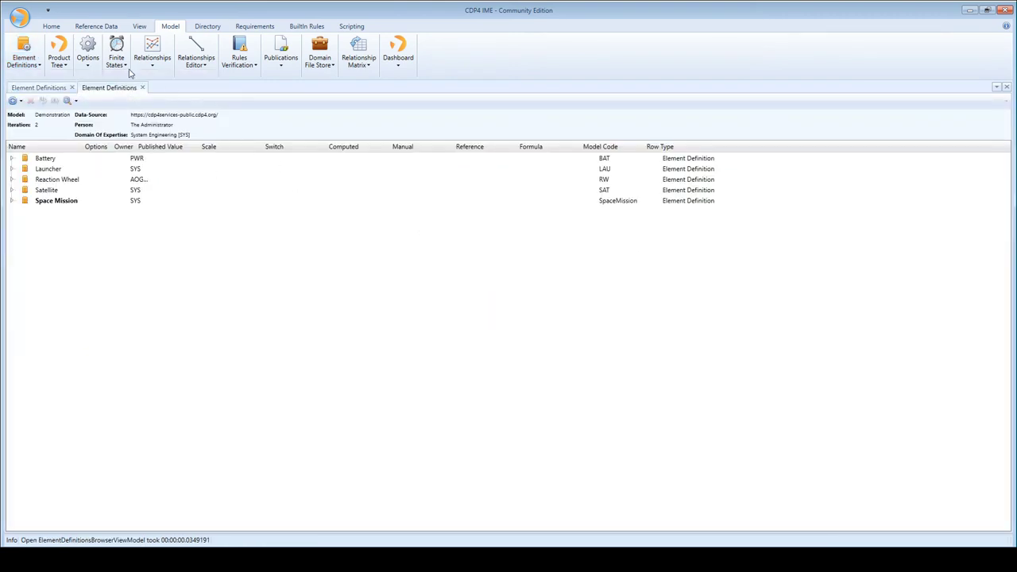
{"action": "right_click", "coordinate": [108, 88]}
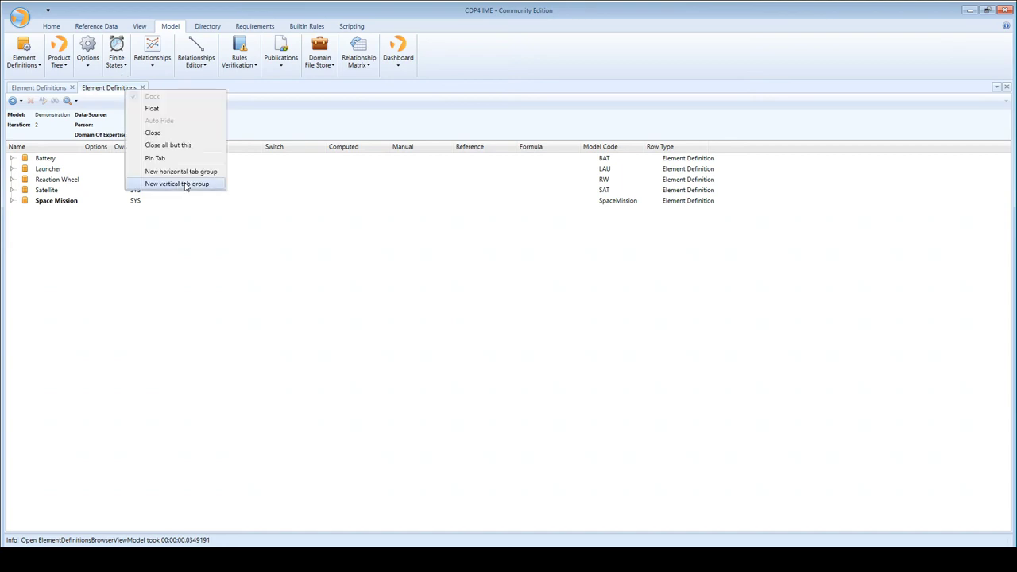
{"action": "left_click", "coordinate": [176, 185]}
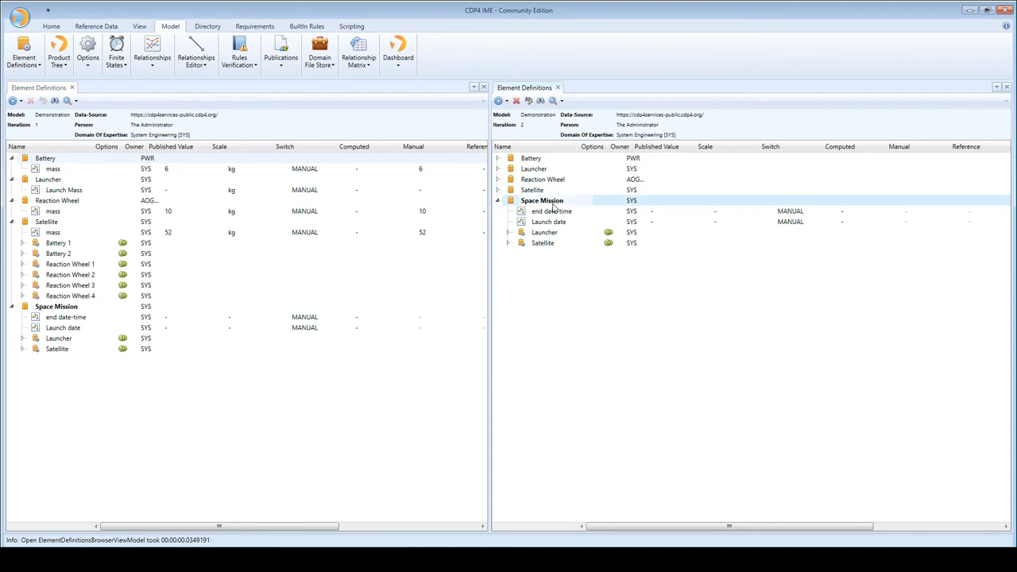
- Bring up the action list for the Space Mission definition in Iteration 2
{"action": "right_click", "coordinate": [542, 201]}
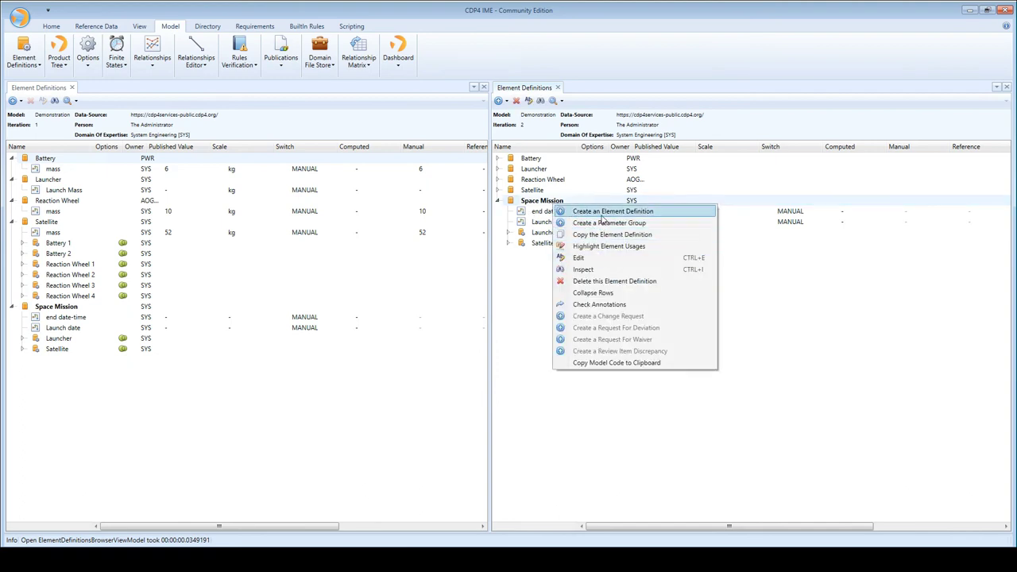
{"action": "mouse_move", "coordinate": [610, 223]}
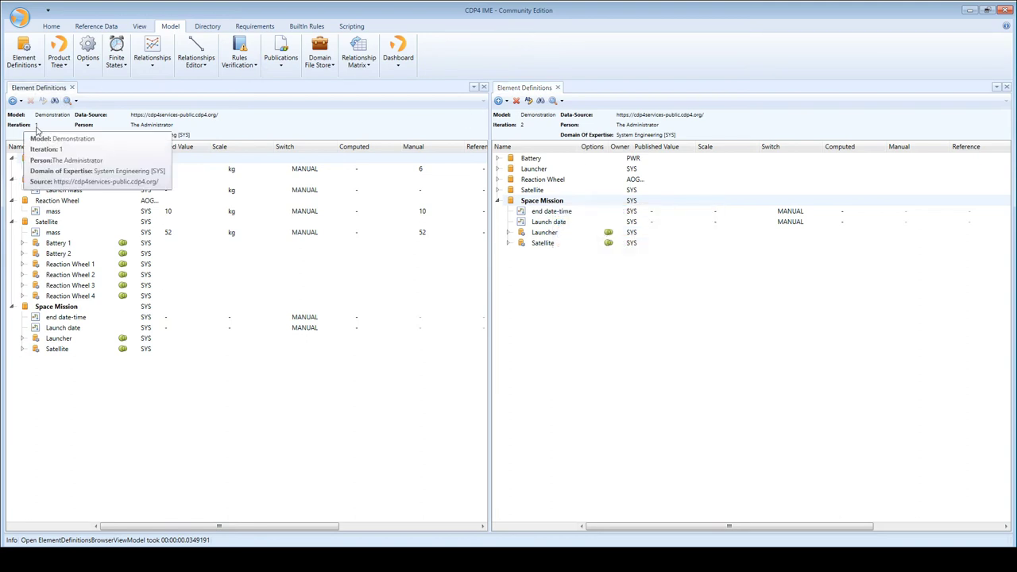
{"action": "mouse_move", "coordinate": [524, 128]}
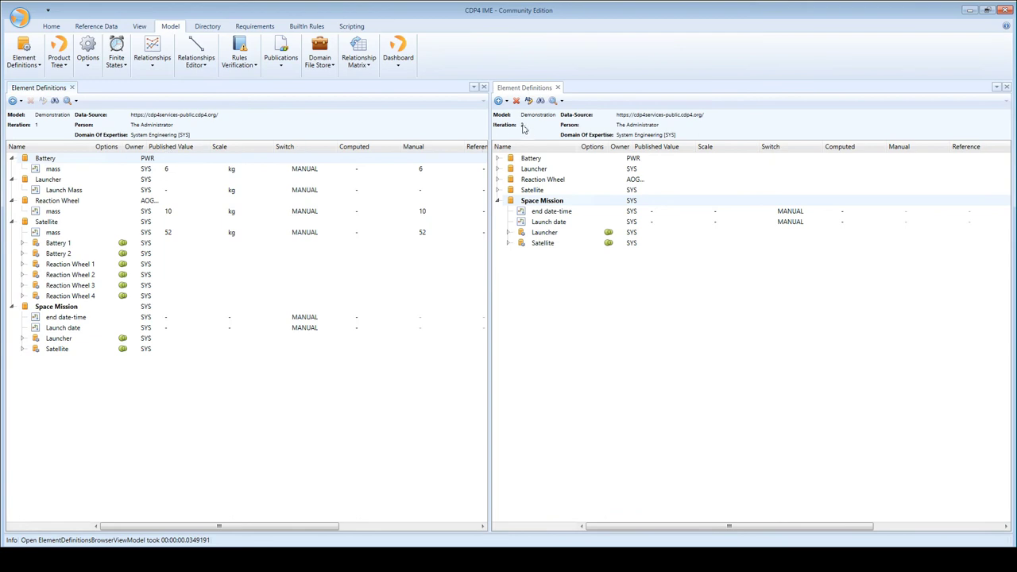
{"action": "mouse_move", "coordinate": [523, 129]}
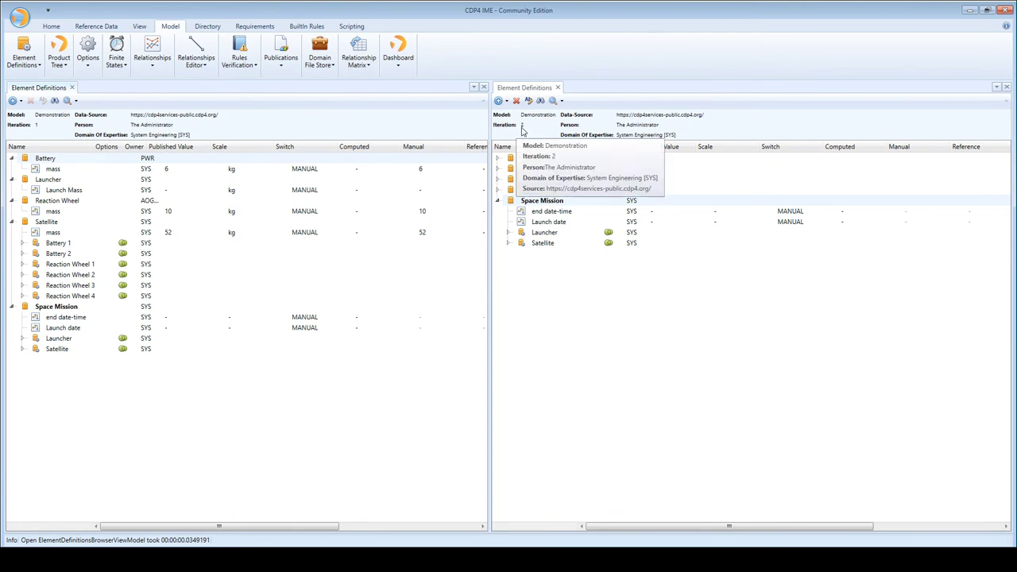
{"action": "mouse_move", "coordinate": [492, 181]}
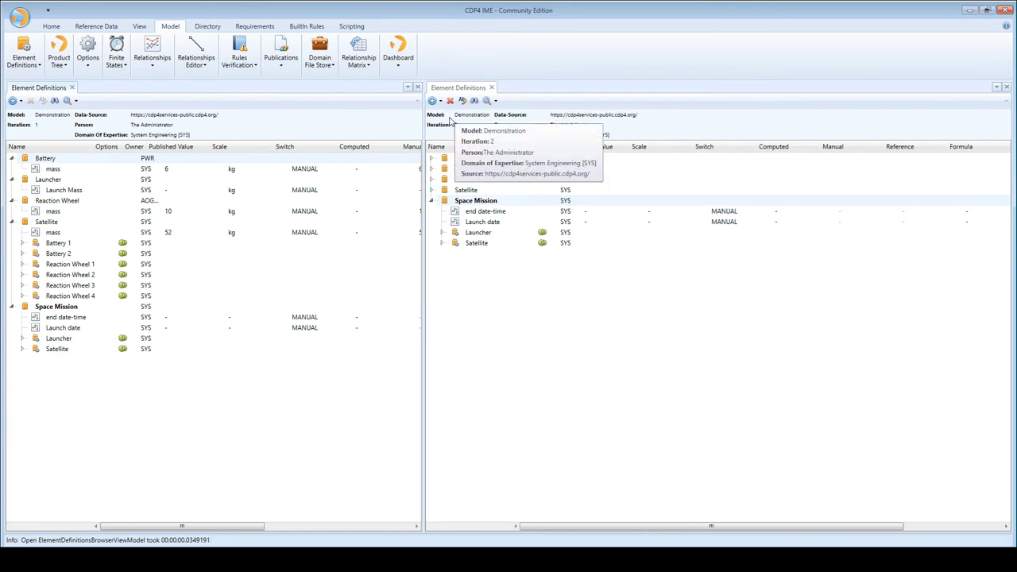
{"action": "mouse_move", "coordinate": [596, 120]}
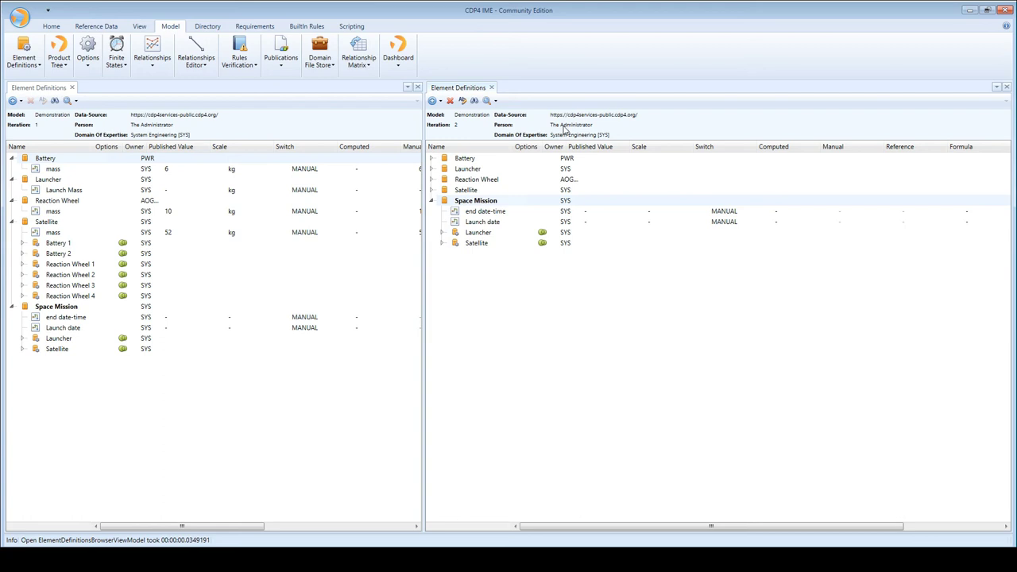
{"action": "mouse_move", "coordinate": [586, 137]}
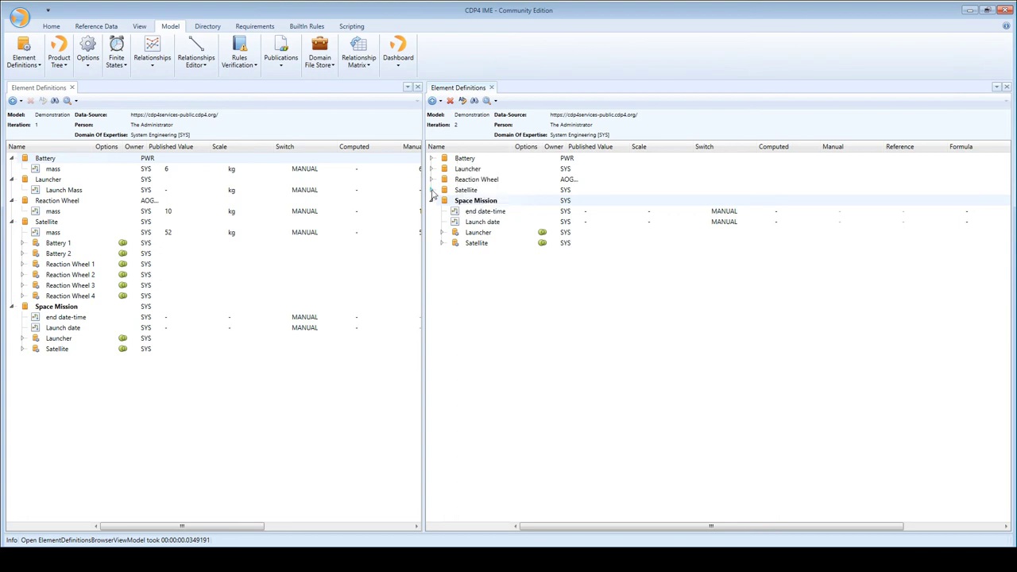
- Set Battery 1's mass in Iteration 2 to a manual value of 7 kg
{"action": "left_click", "coordinate": [442, 191]}
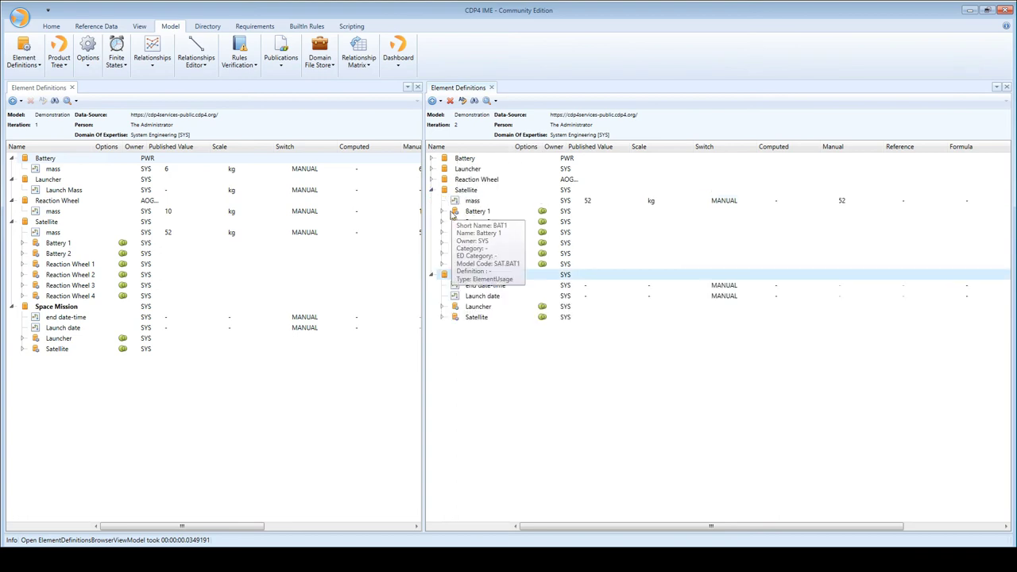
{"action": "left_click", "coordinate": [441, 209]}
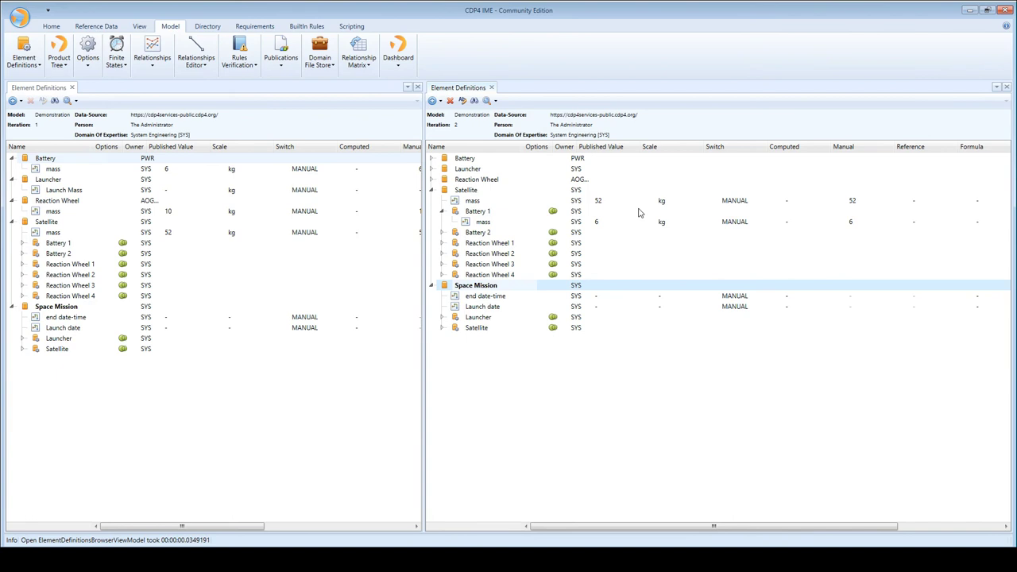
{"action": "mouse_move", "coordinate": [855, 224]}
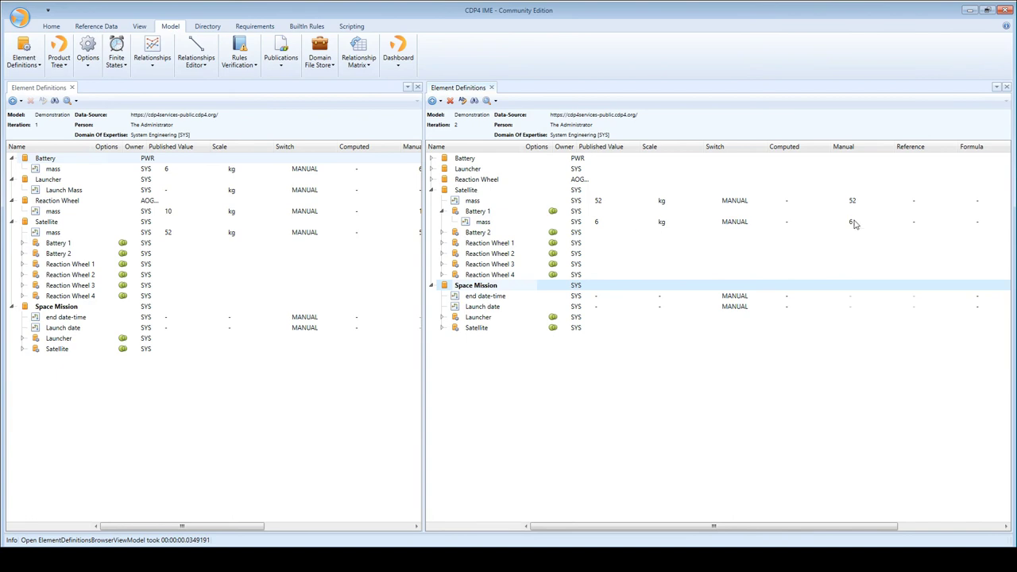
{"action": "left_click", "coordinate": [483, 221]}
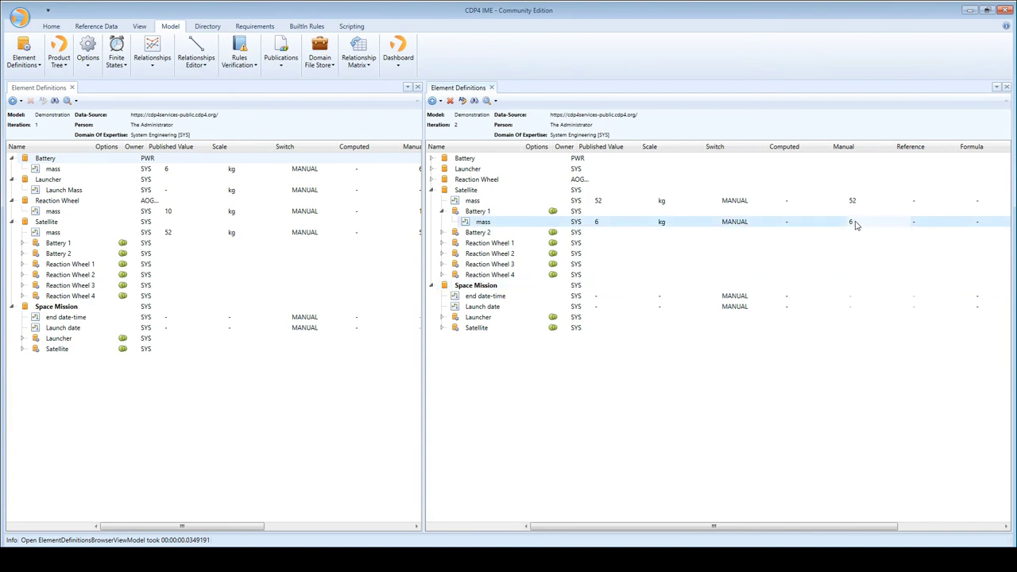
{"action": "right_click", "coordinate": [850, 223]}
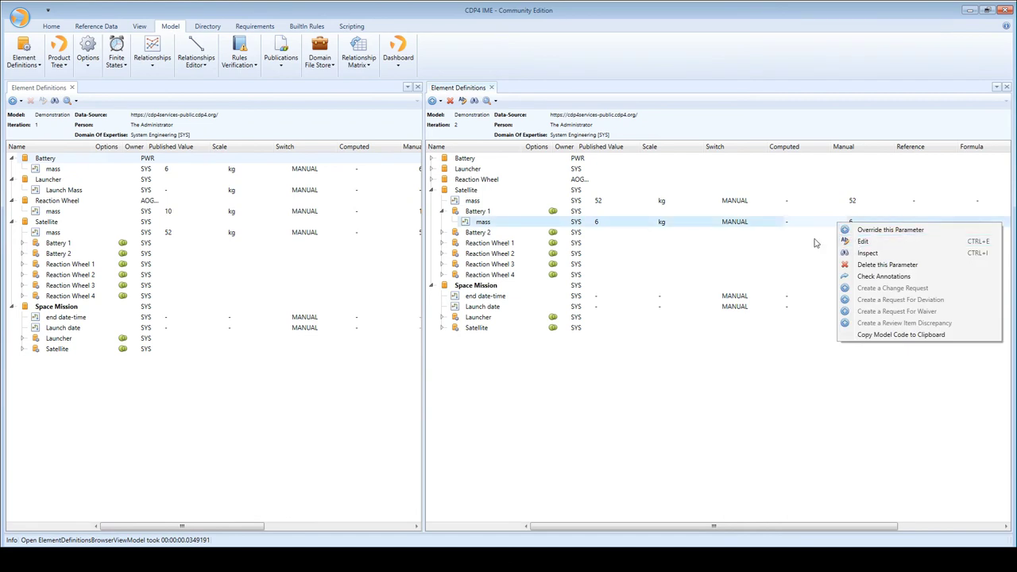
{"action": "left_click", "coordinate": [863, 242]}
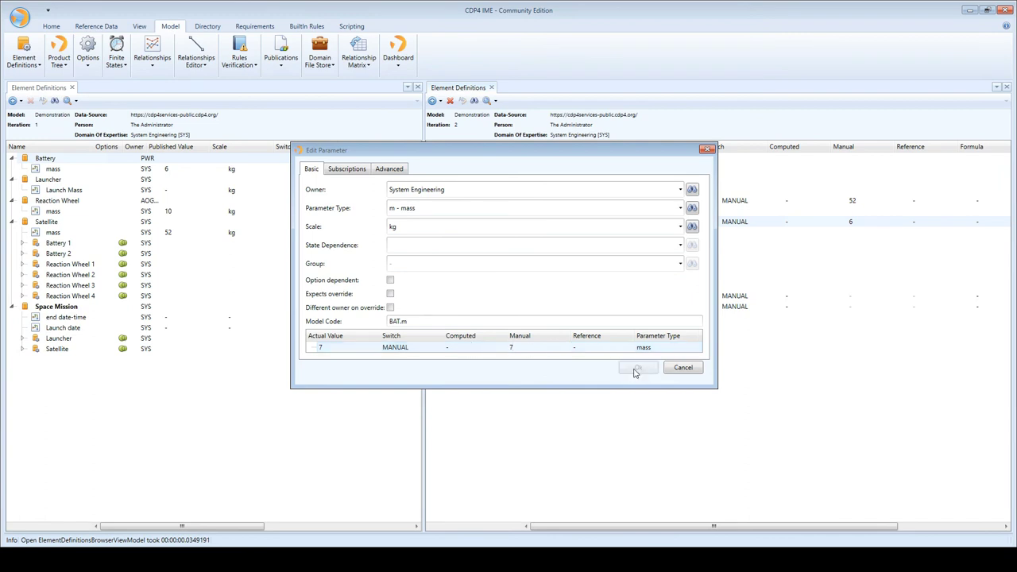
{"action": "left_click", "coordinate": [639, 368]}
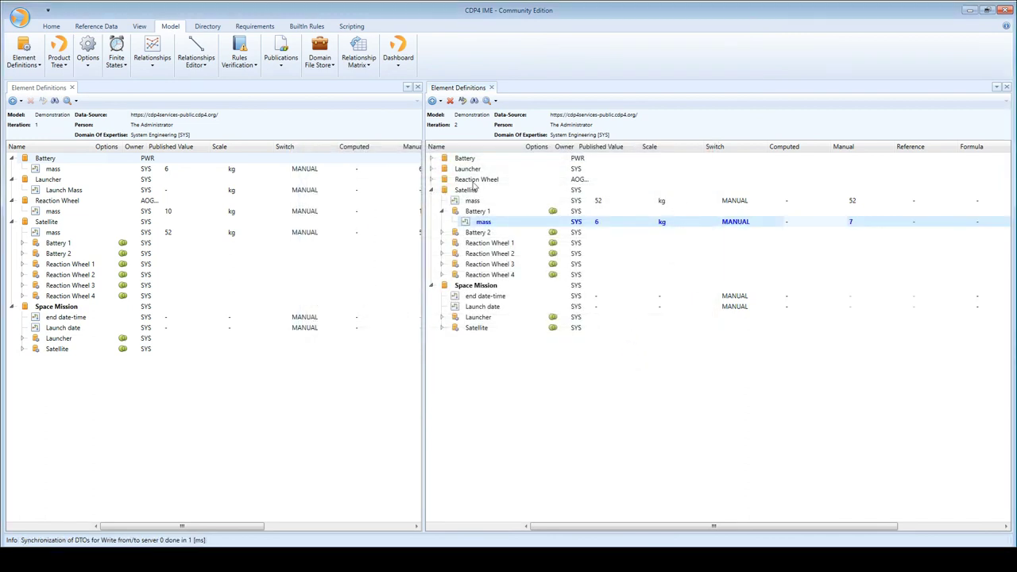
{"action": "mouse_move", "coordinate": [644, 209]}
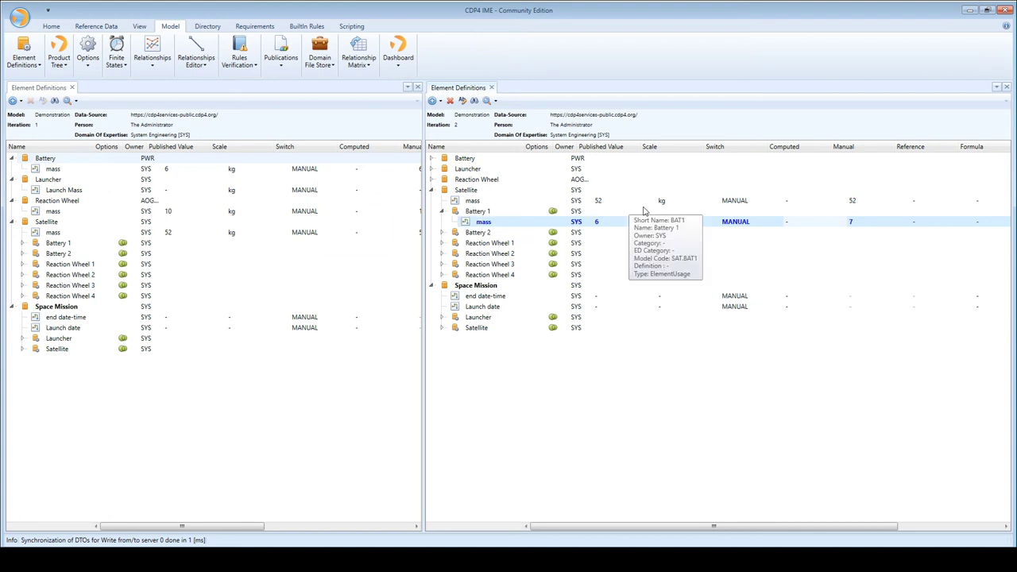
- Return to Battery 1's mass parameter to review the highlighted change
{"action": "right_click", "coordinate": [52, 169]}
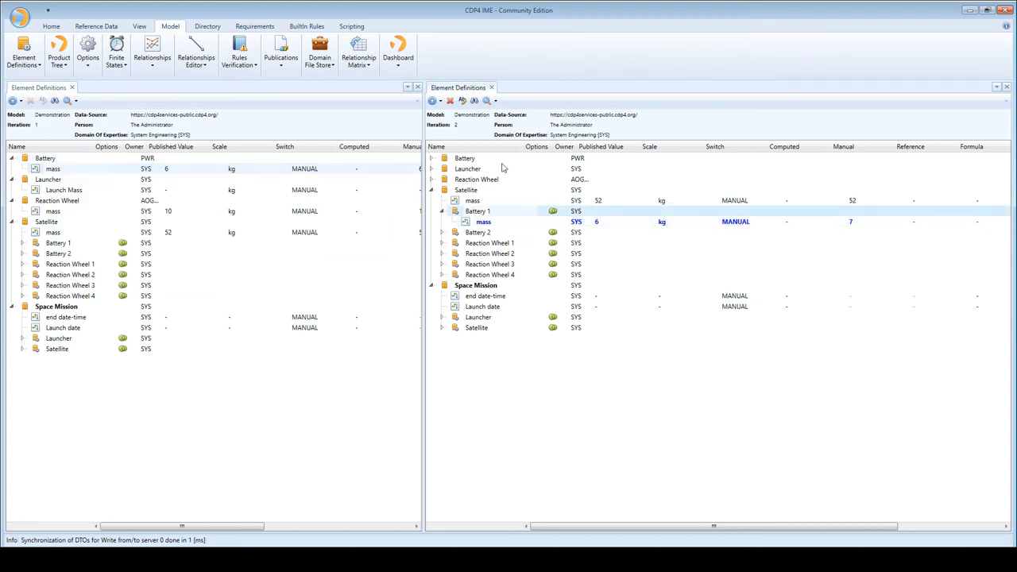
{"action": "mouse_move", "coordinate": [489, 191]}
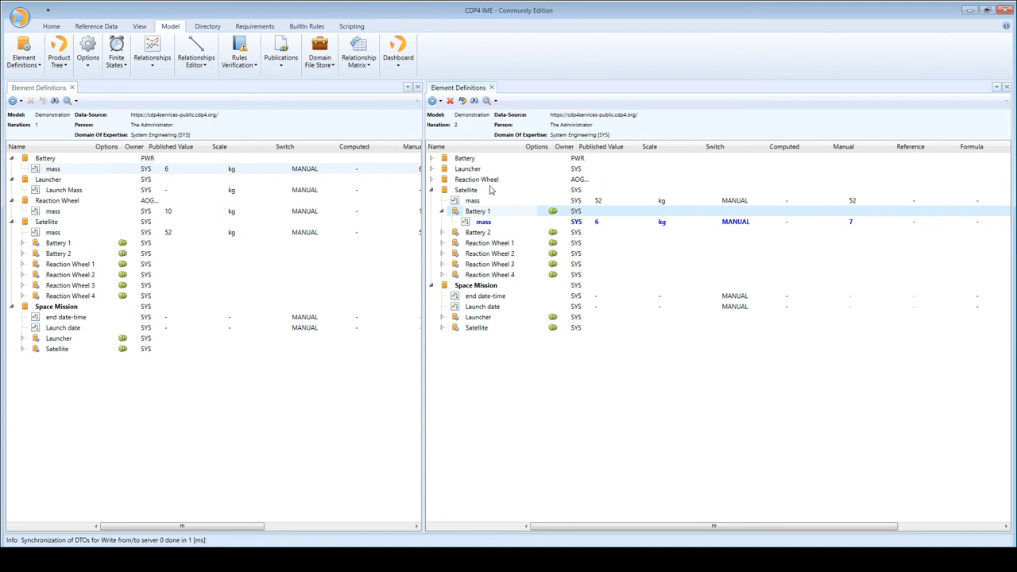
{"action": "left_click", "coordinate": [483, 220]}
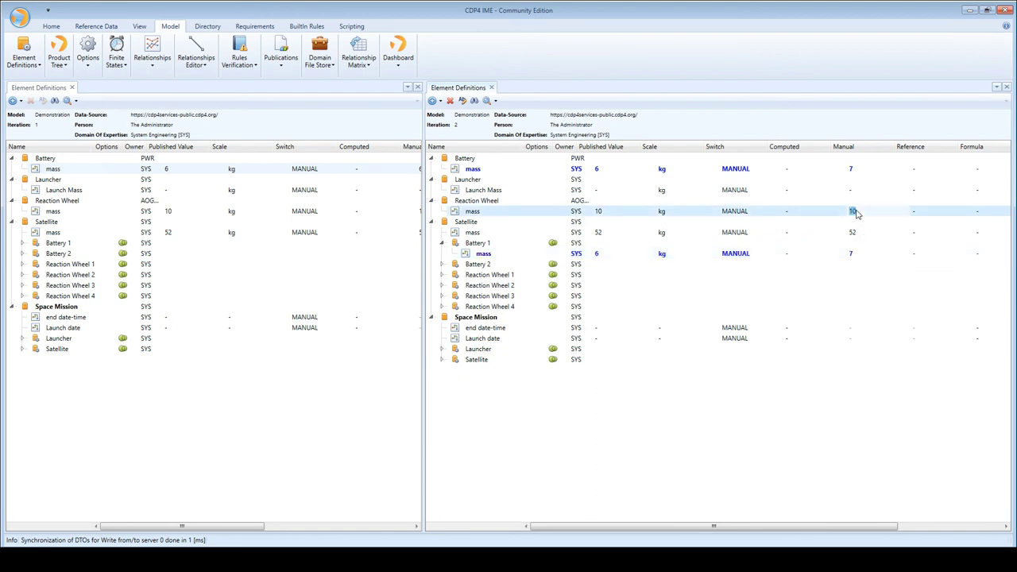
{"action": "mouse_move", "coordinate": [817, 214]}
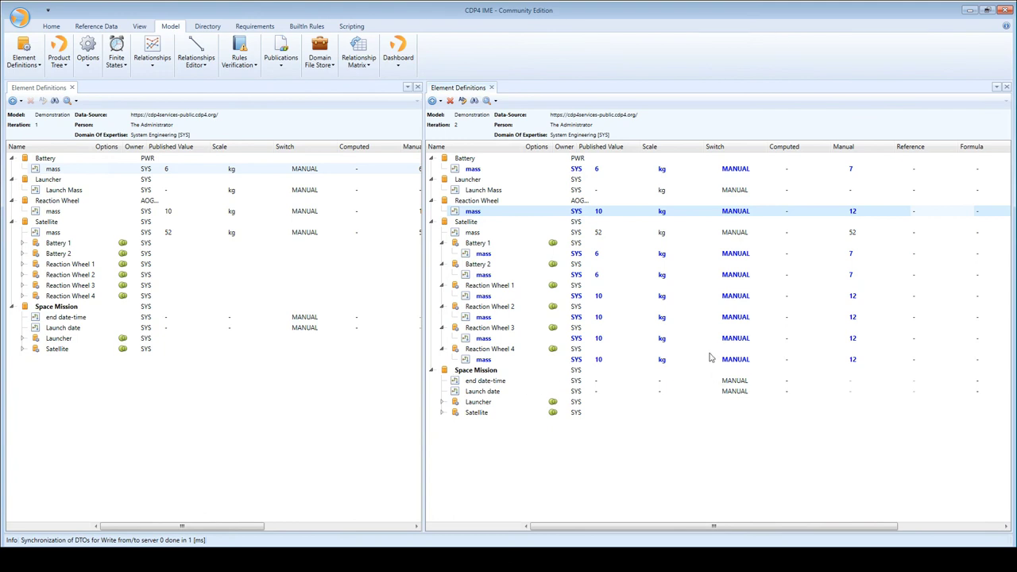
{"action": "mouse_move", "coordinate": [517, 270]}
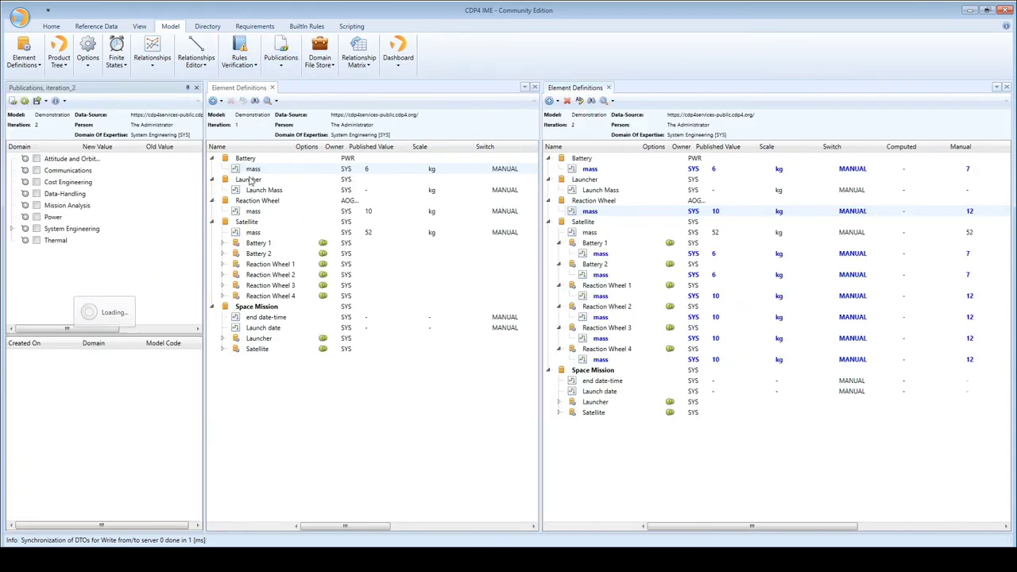
- Choose Iteration 2 as the iteration to publish from
{"action": "left_click", "coordinate": [279, 50]}
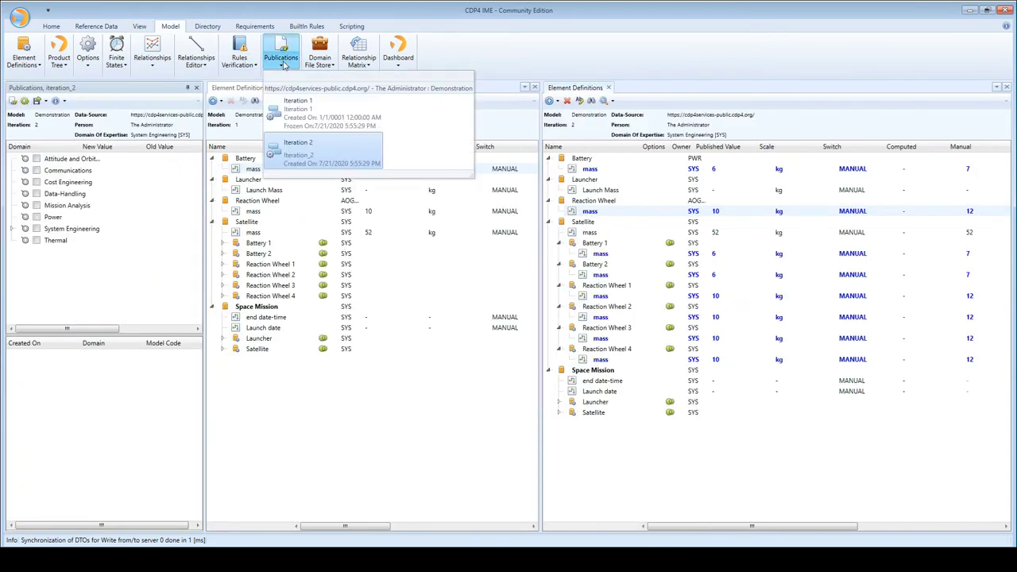
{"action": "mouse_move", "coordinate": [151, 92]}
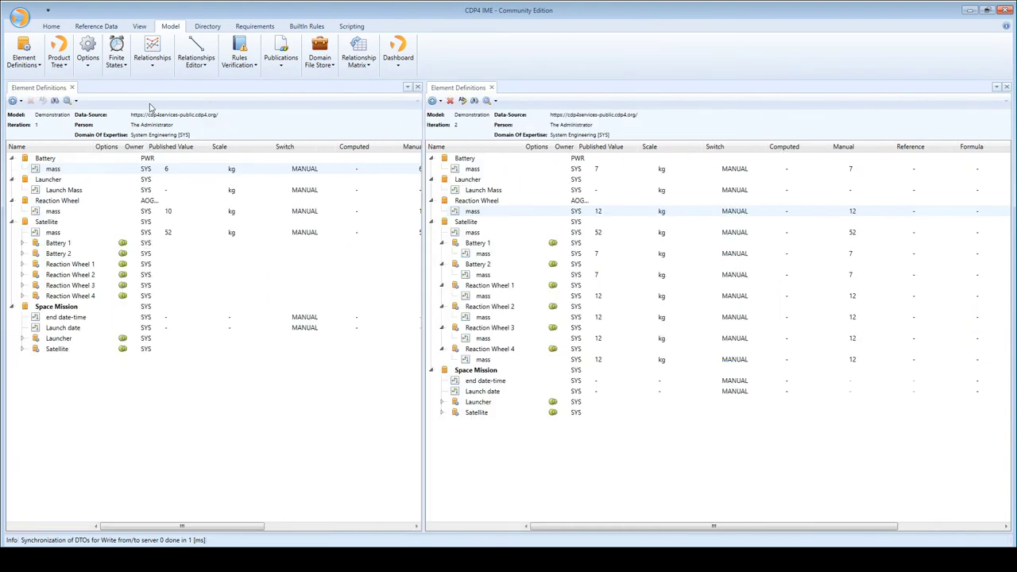
{"action": "mouse_move", "coordinate": [92, 222]}
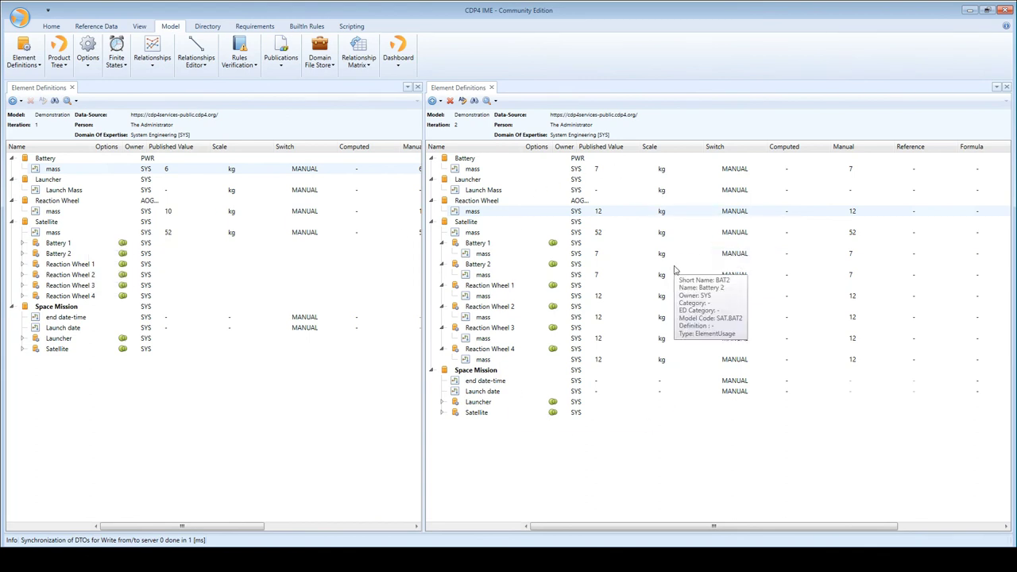
{"action": "mouse_move", "coordinate": [596, 192]}
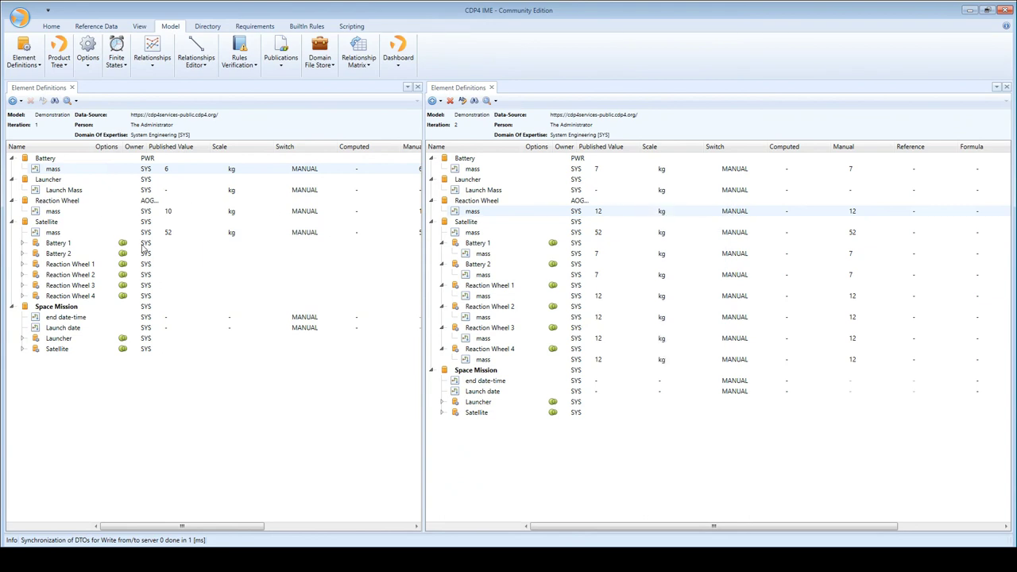
{"action": "mouse_move", "coordinate": [620, 289]}
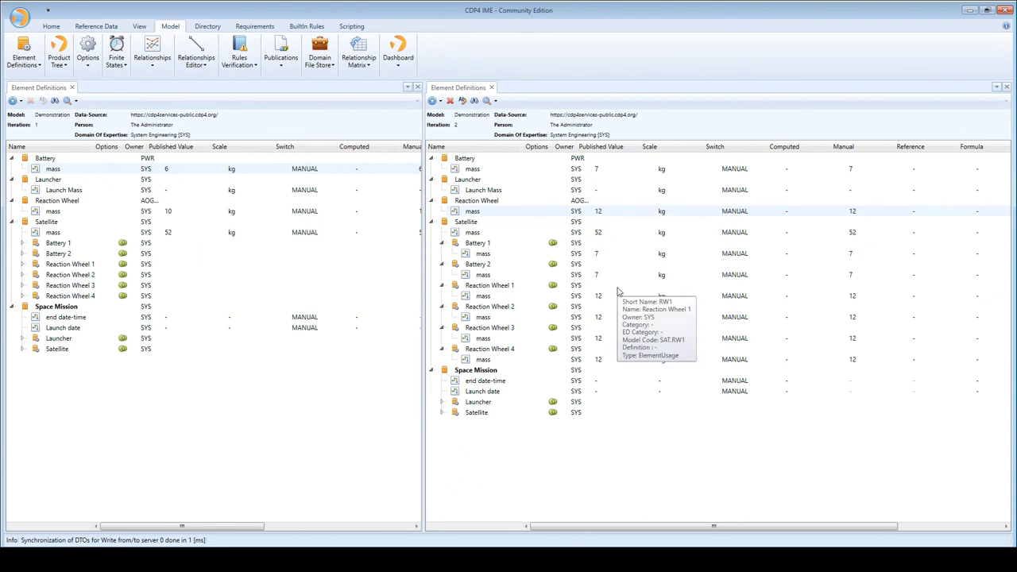